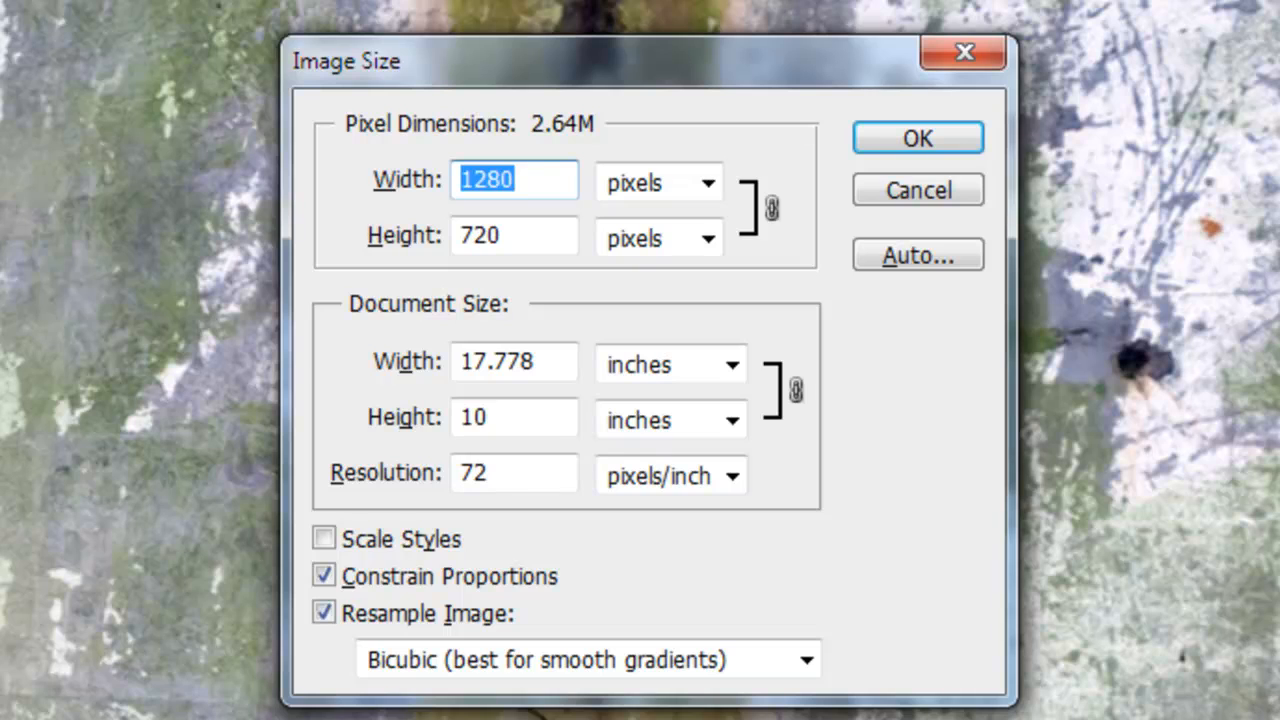
- Confirm the image size at 1280 by 720 pixels
{"action": "left_click", "coordinate": [916, 138]}
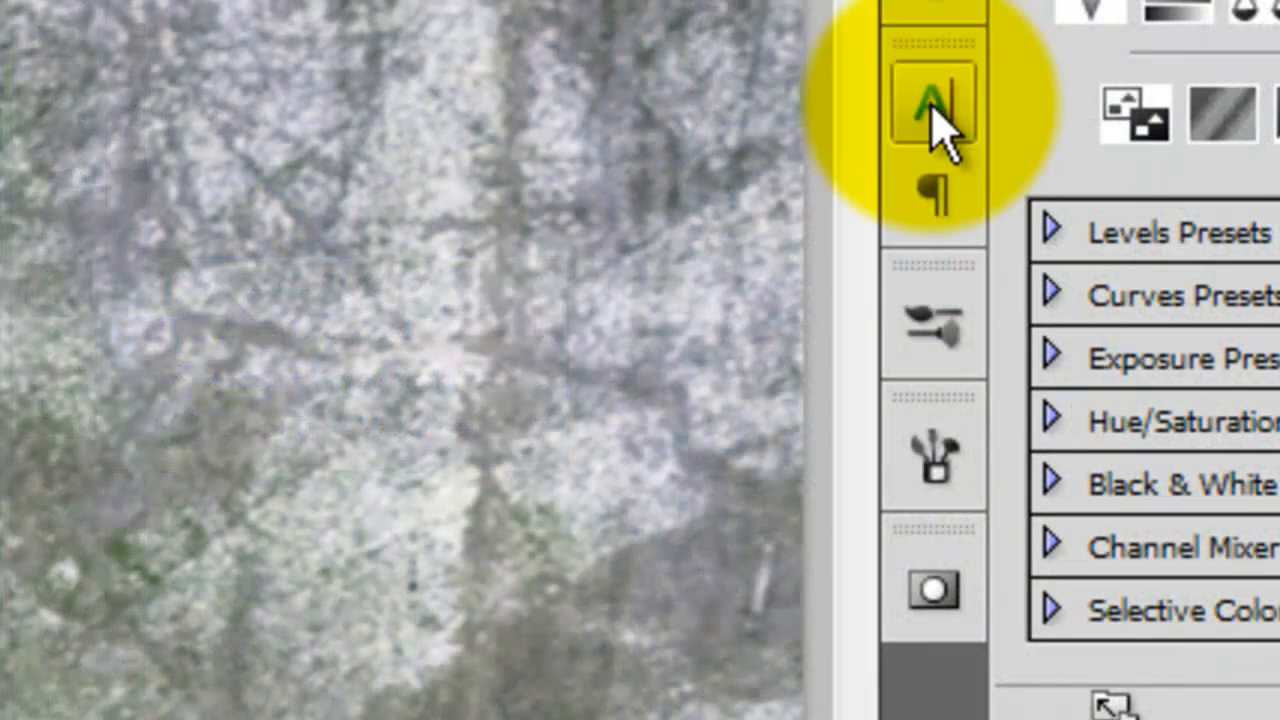
- Give the text the heavy graffiti font and light blue colour #54a4ff
{"action": "left_click", "coordinate": [932, 104]}
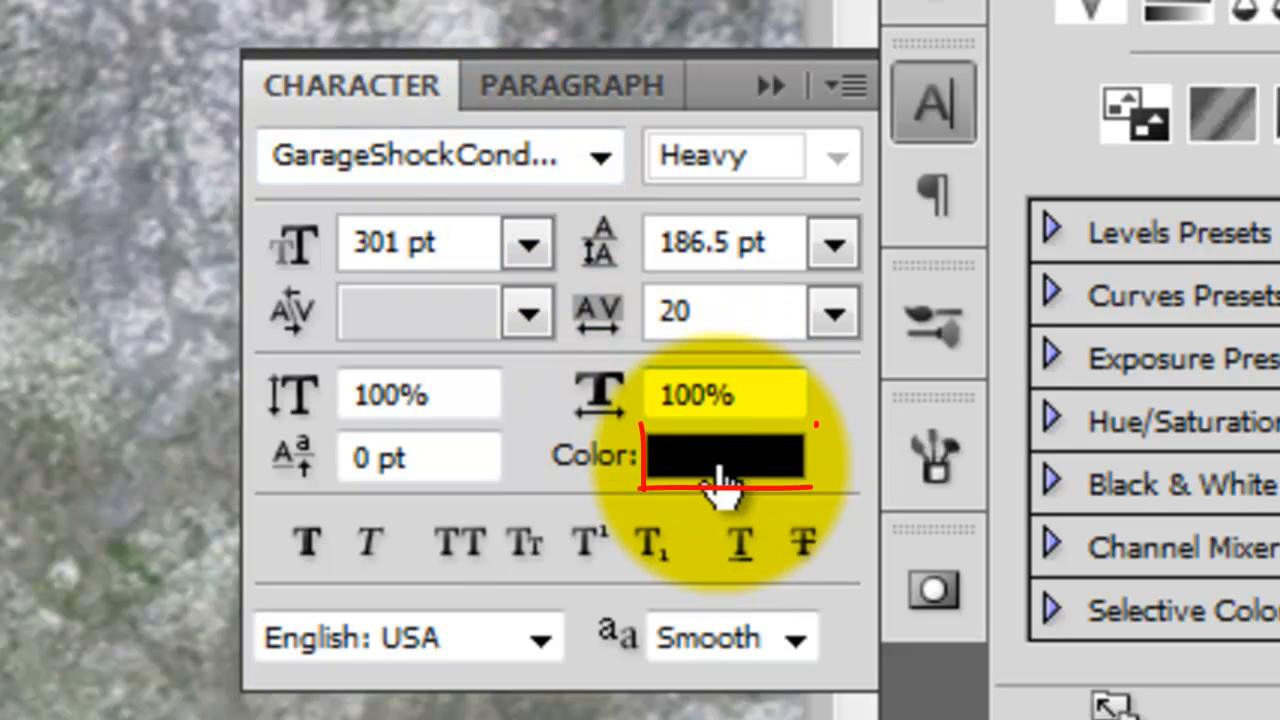
{"action": "left_click", "coordinate": [724, 456]}
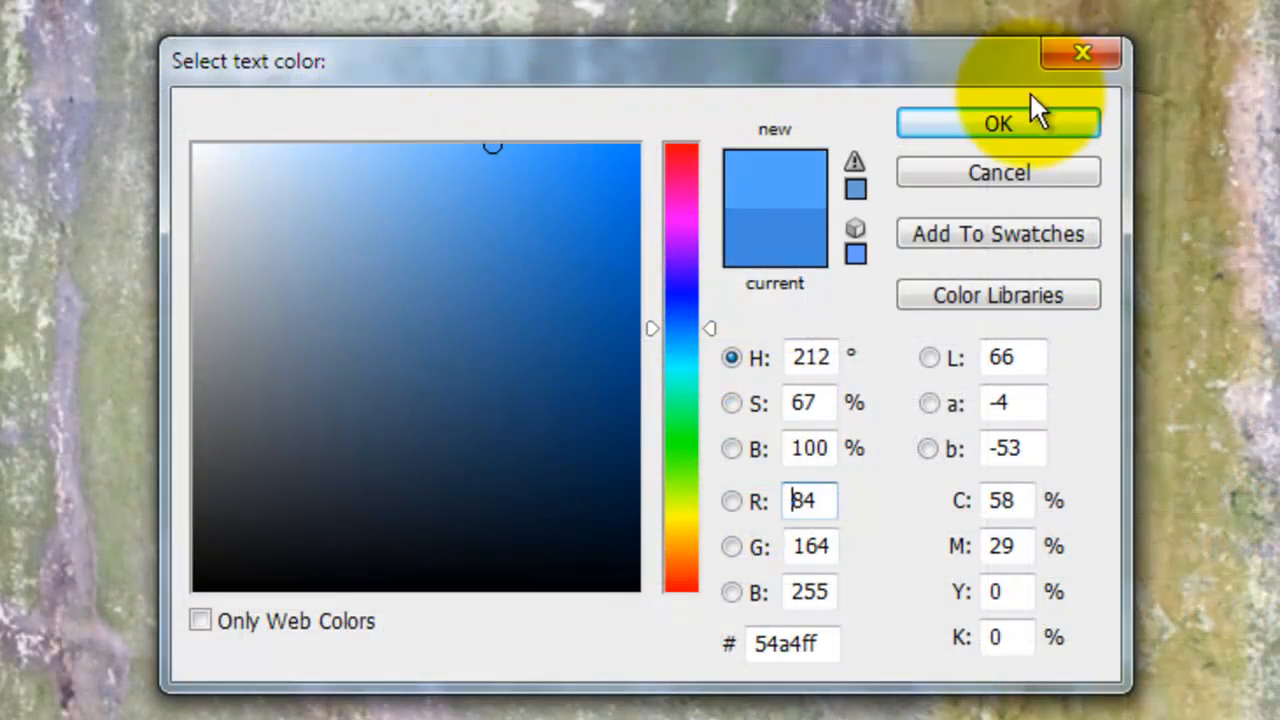
{"action": "left_click", "coordinate": [996, 122]}
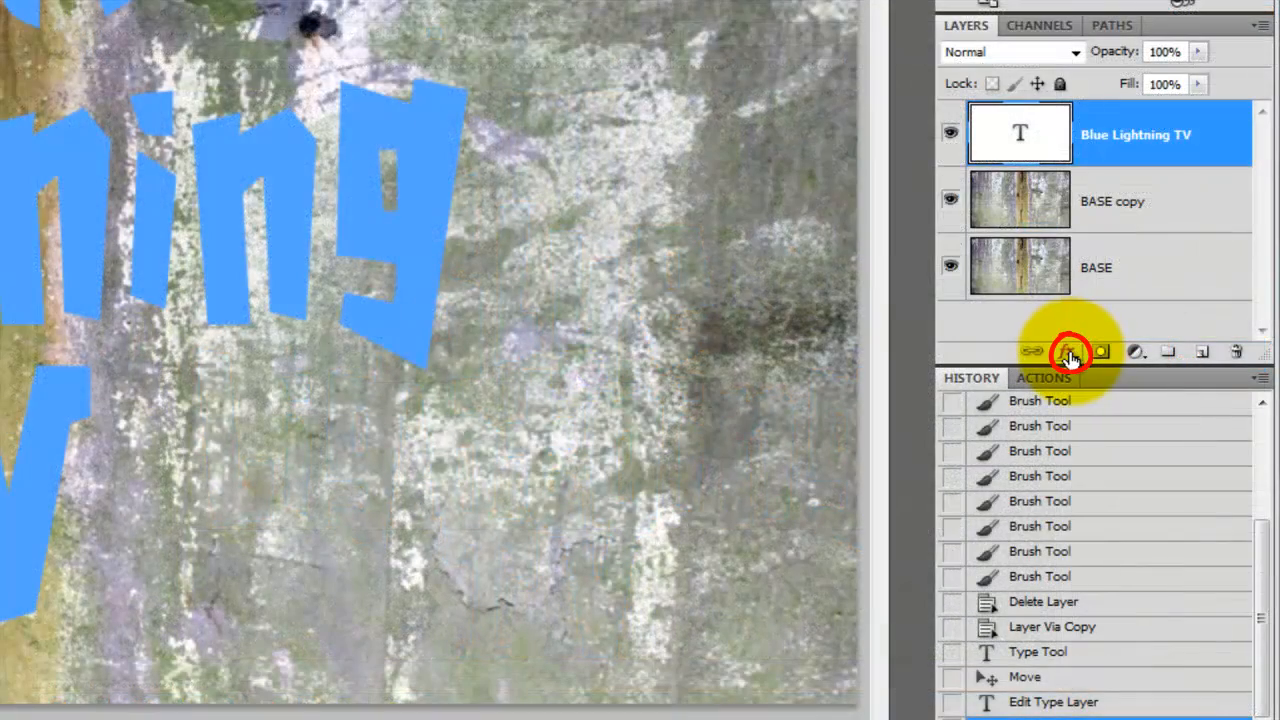
- Add a 13 px bright blue #1200ff stroke outline to the text layer
{"action": "left_click", "coordinate": [1068, 352]}
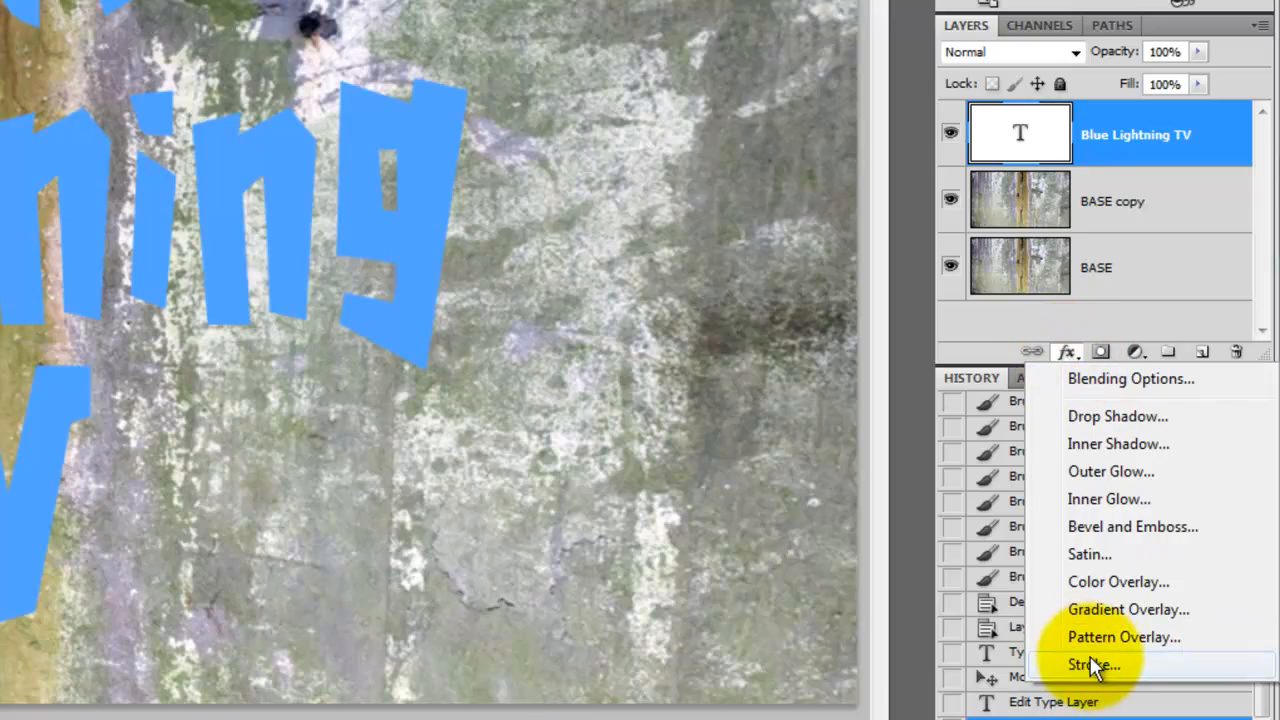
{"action": "left_click", "coordinate": [1092, 664]}
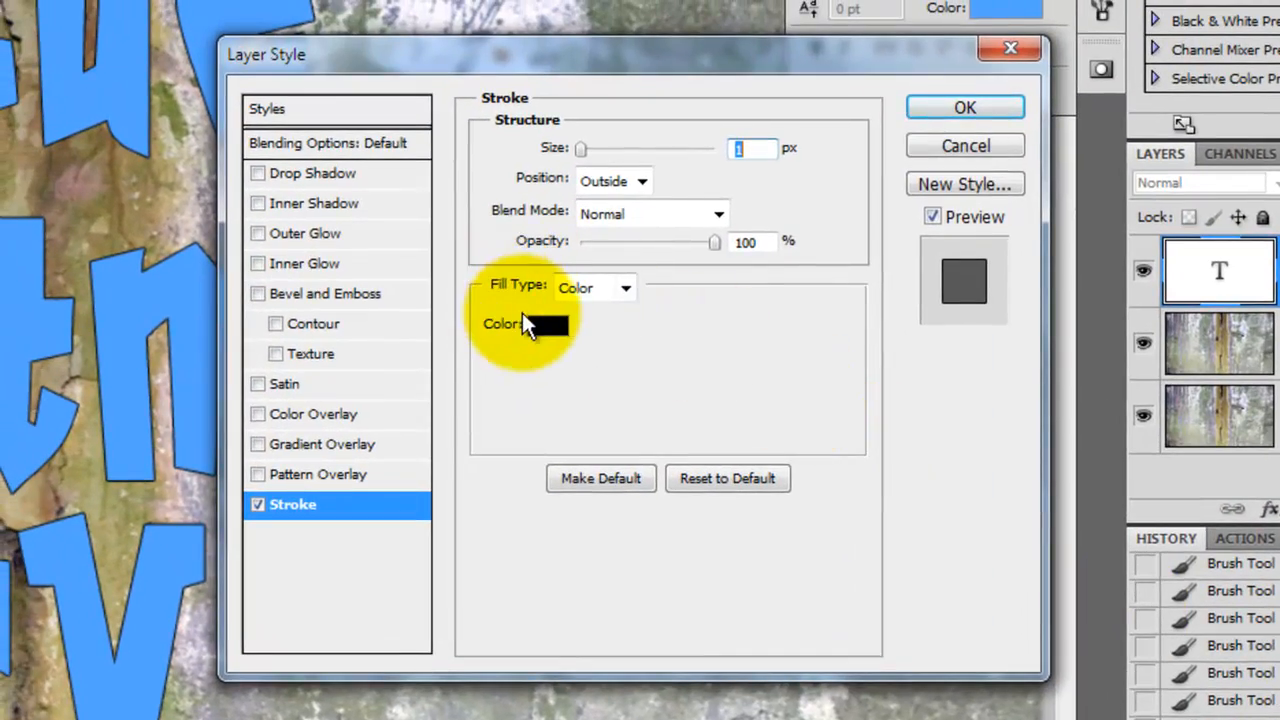
{"action": "left_click", "coordinate": [544, 324]}
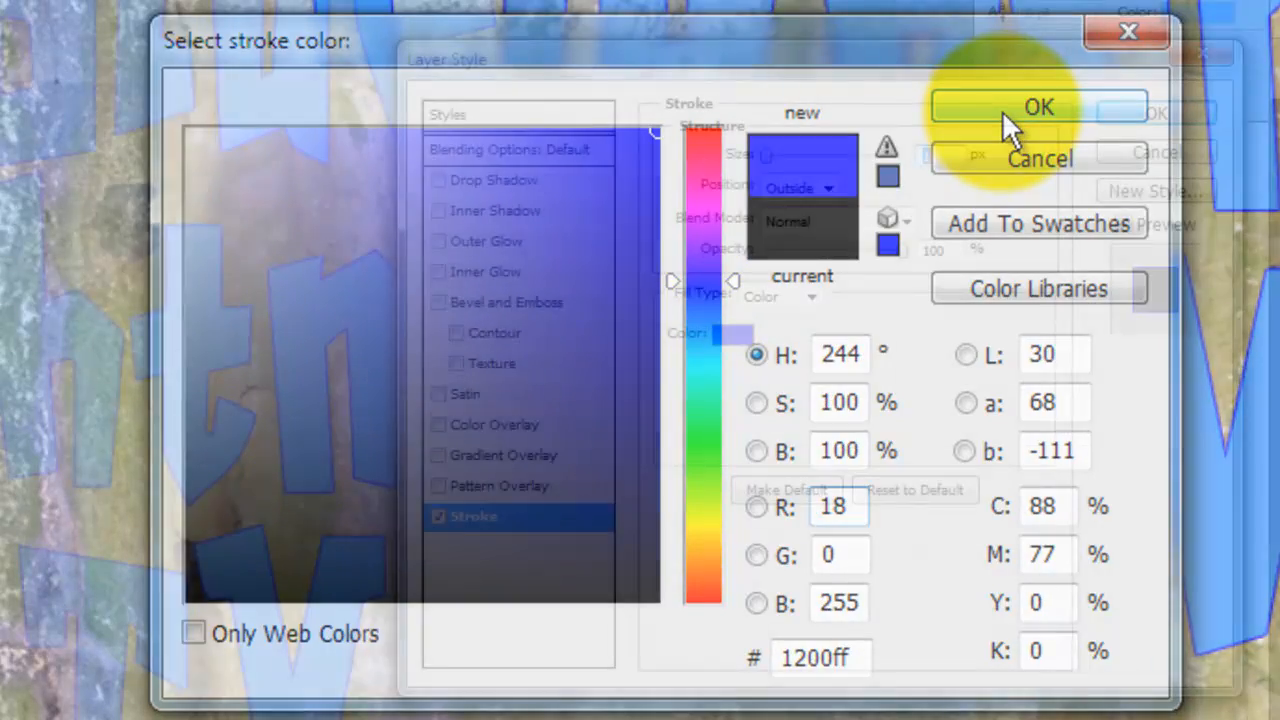
{"action": "left_click", "coordinate": [1038, 108]}
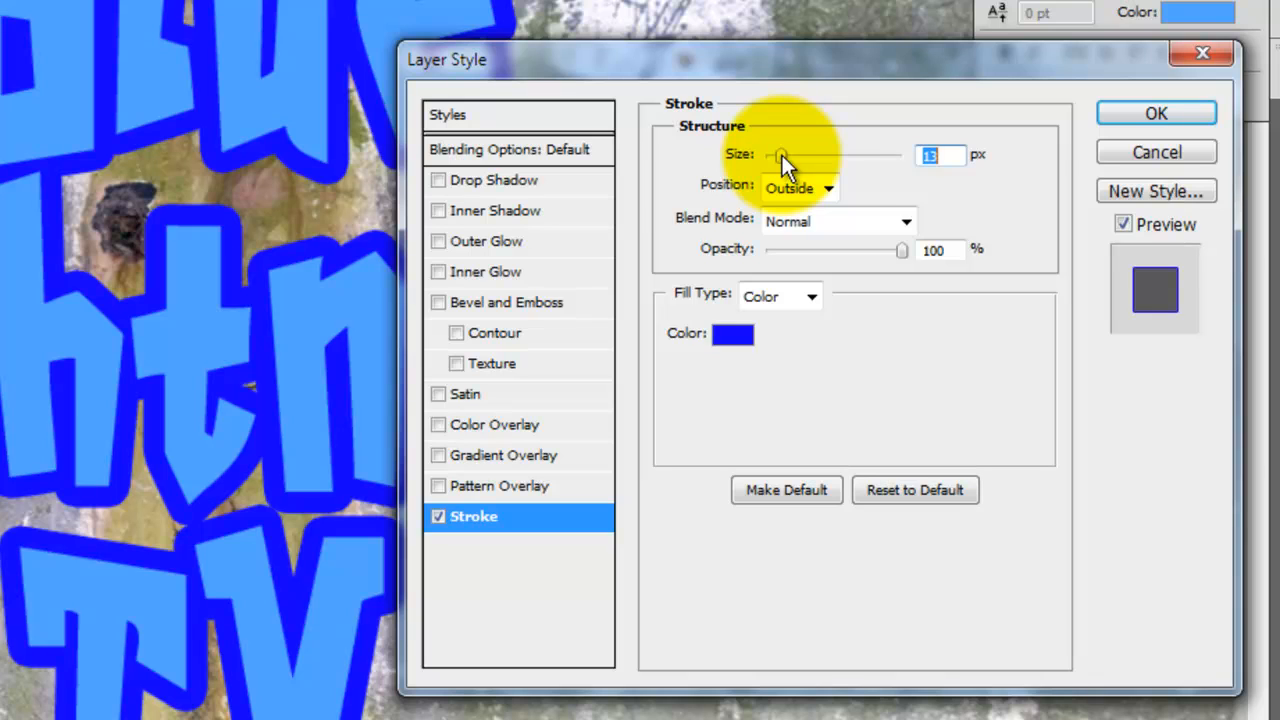
{"action": "left_click", "coordinate": [500, 210]}
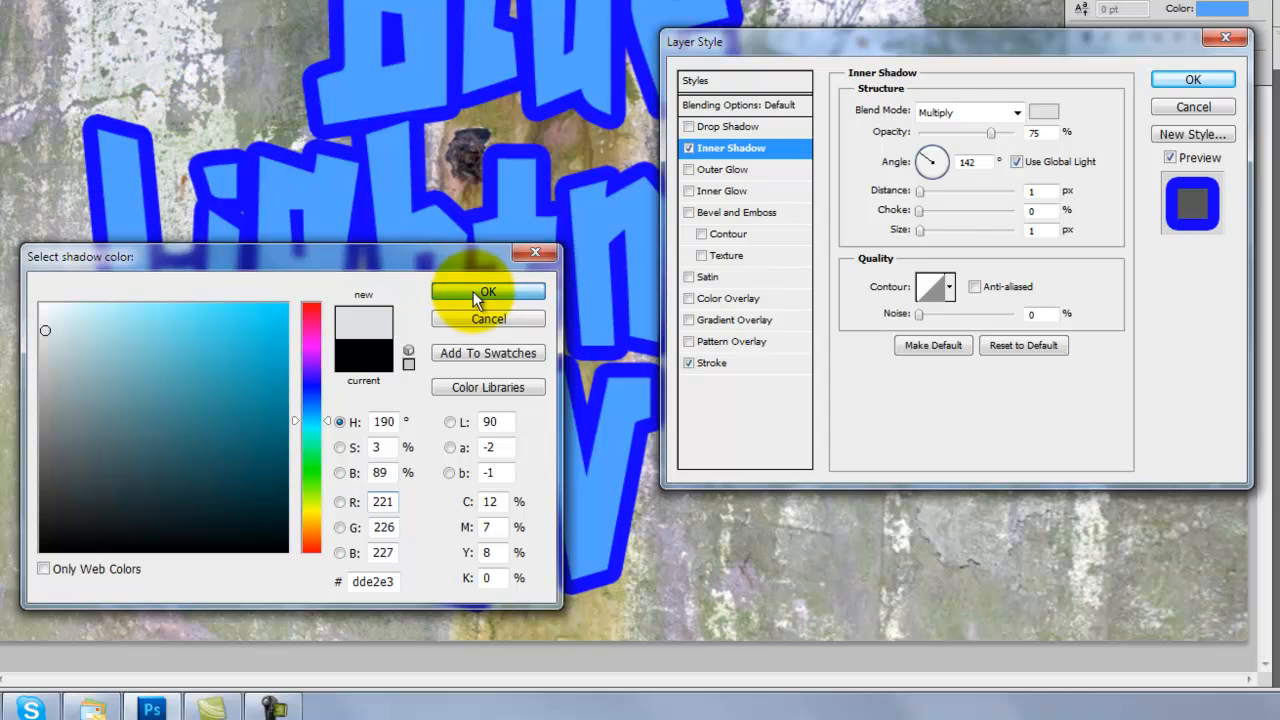
- Apply the light grey inner shadow with 8 px distance and 33% choke
{"action": "left_click", "coordinate": [488, 292]}
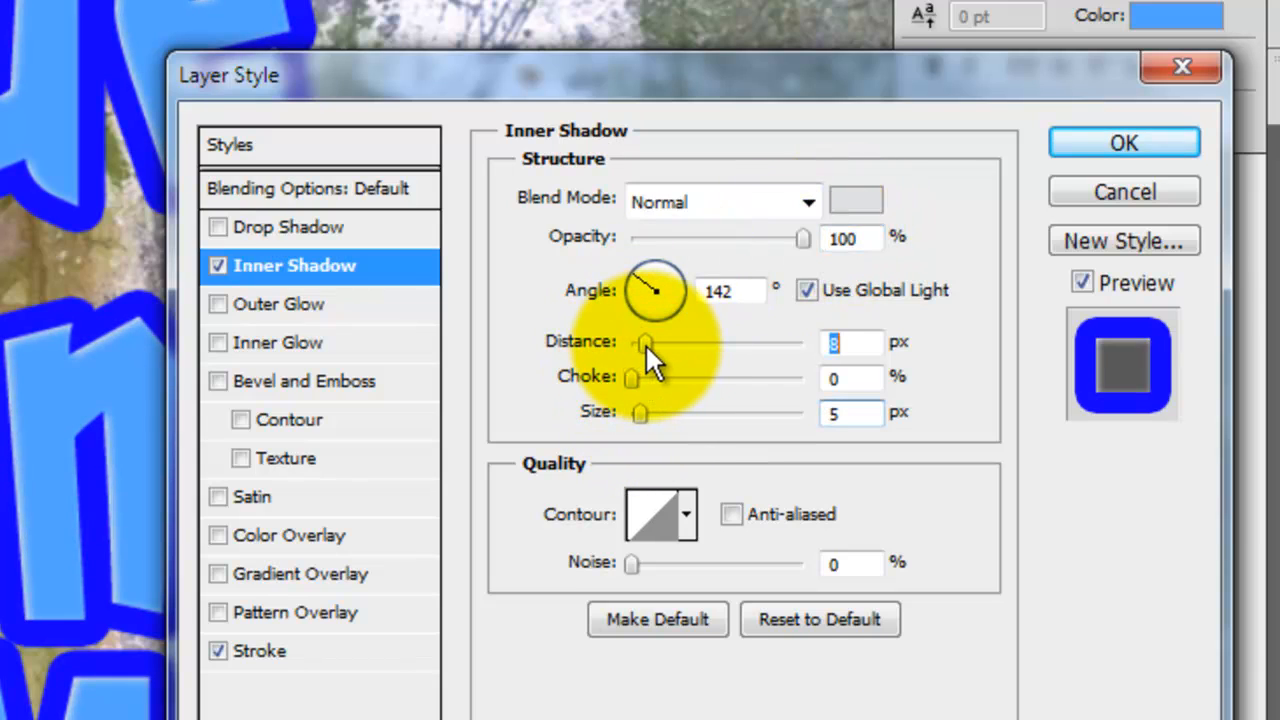
{"action": "left_click_drag", "start_coordinate": [632, 378], "coordinate": [688, 378]}
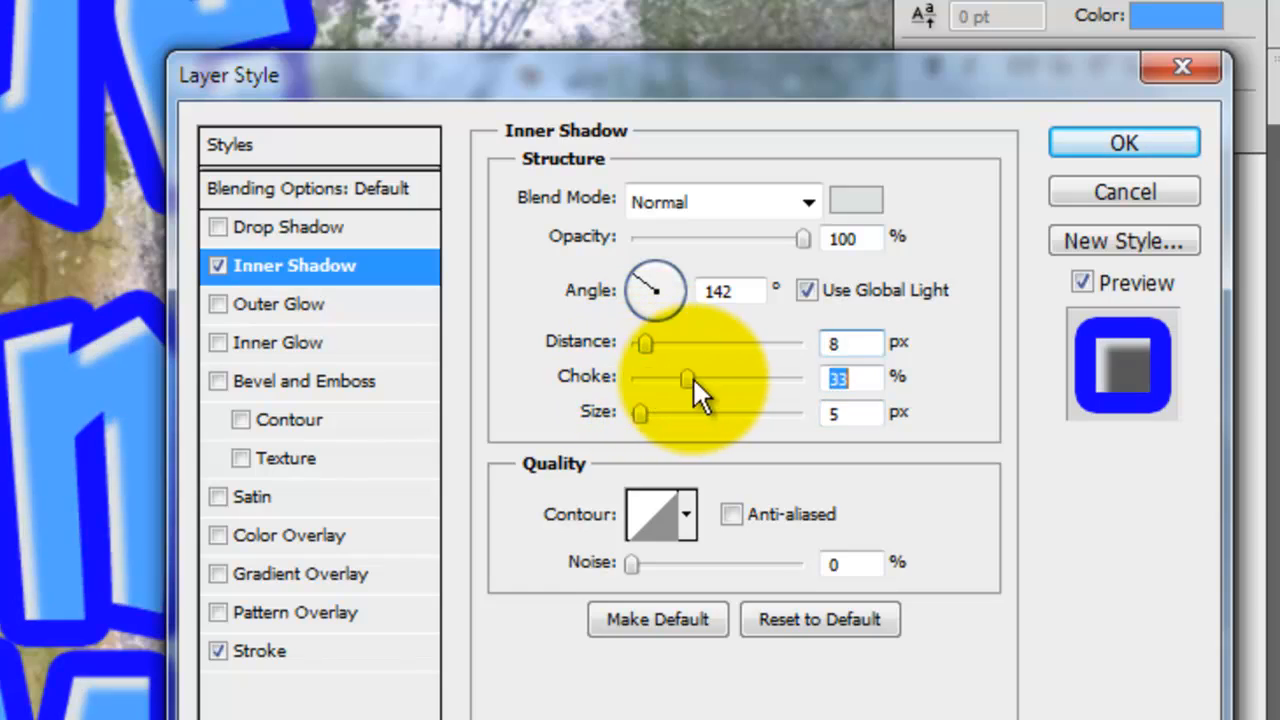
{"action": "left_click_drag", "start_coordinate": [688, 378], "coordinate": [740, 378]}
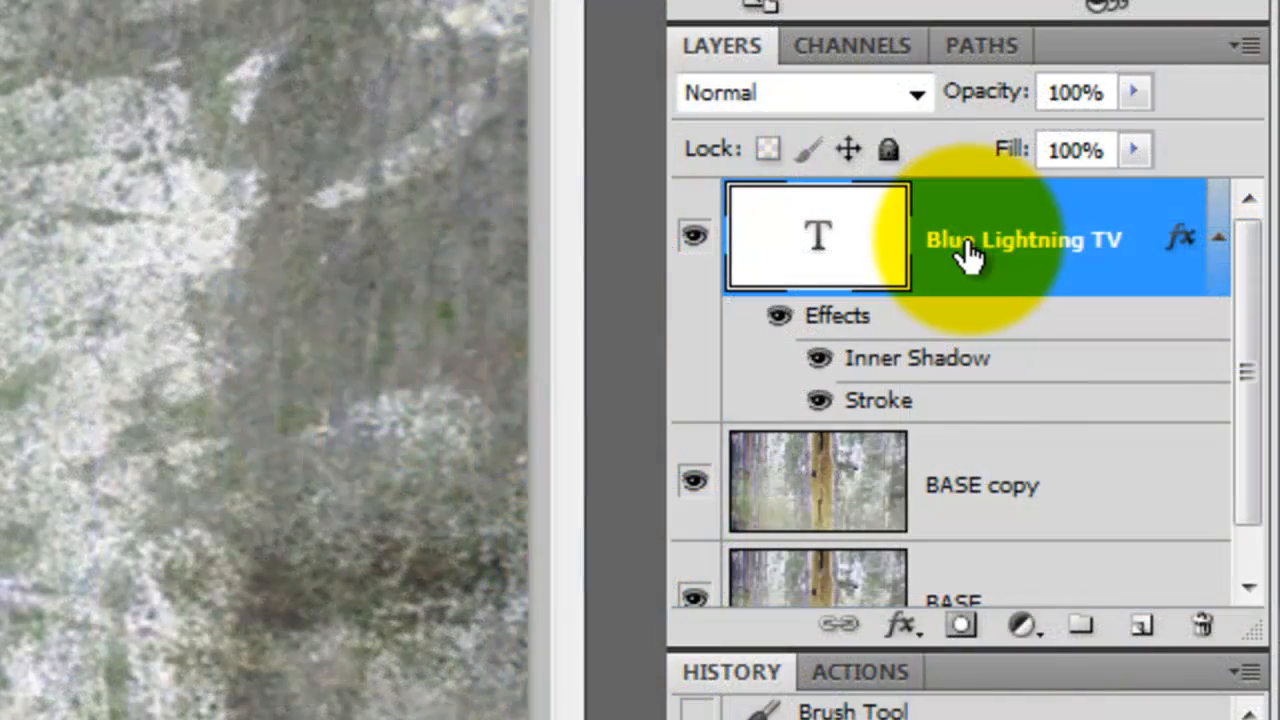
- Convert the styled text layer to a smart object and hide it
{"action": "right_click", "coordinate": [970, 240]}
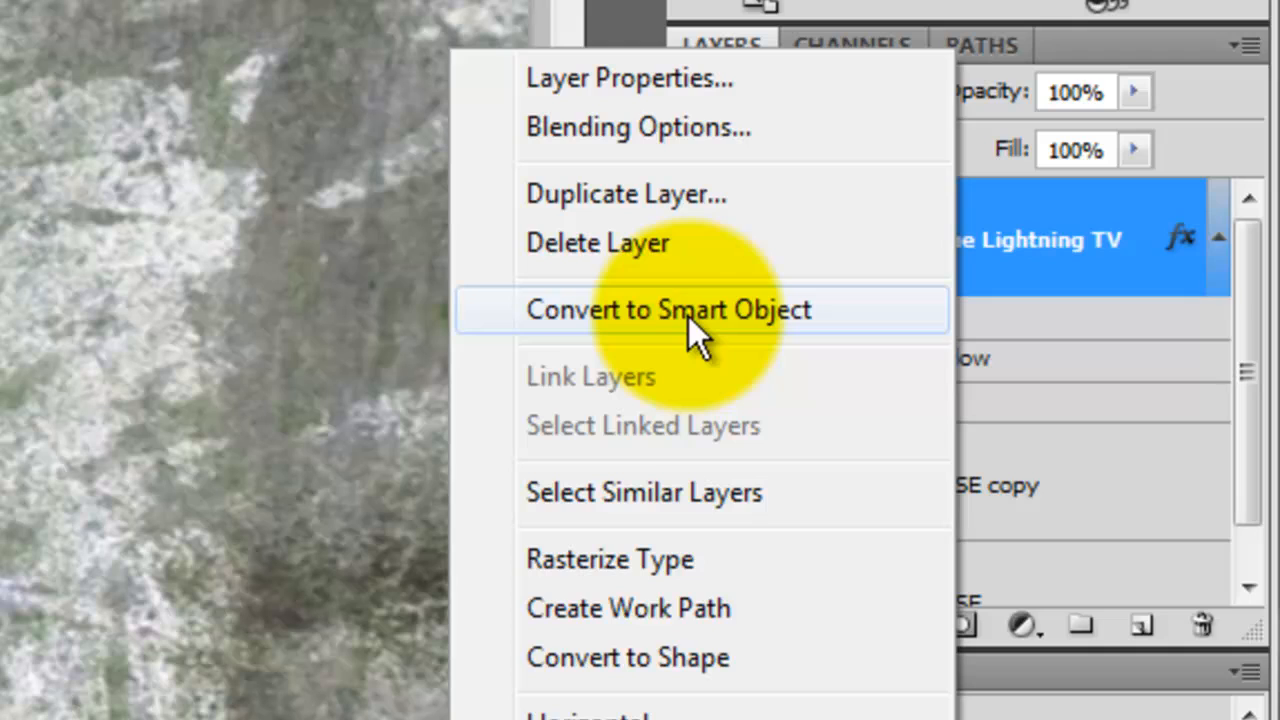
{"action": "left_click", "coordinate": [668, 308]}
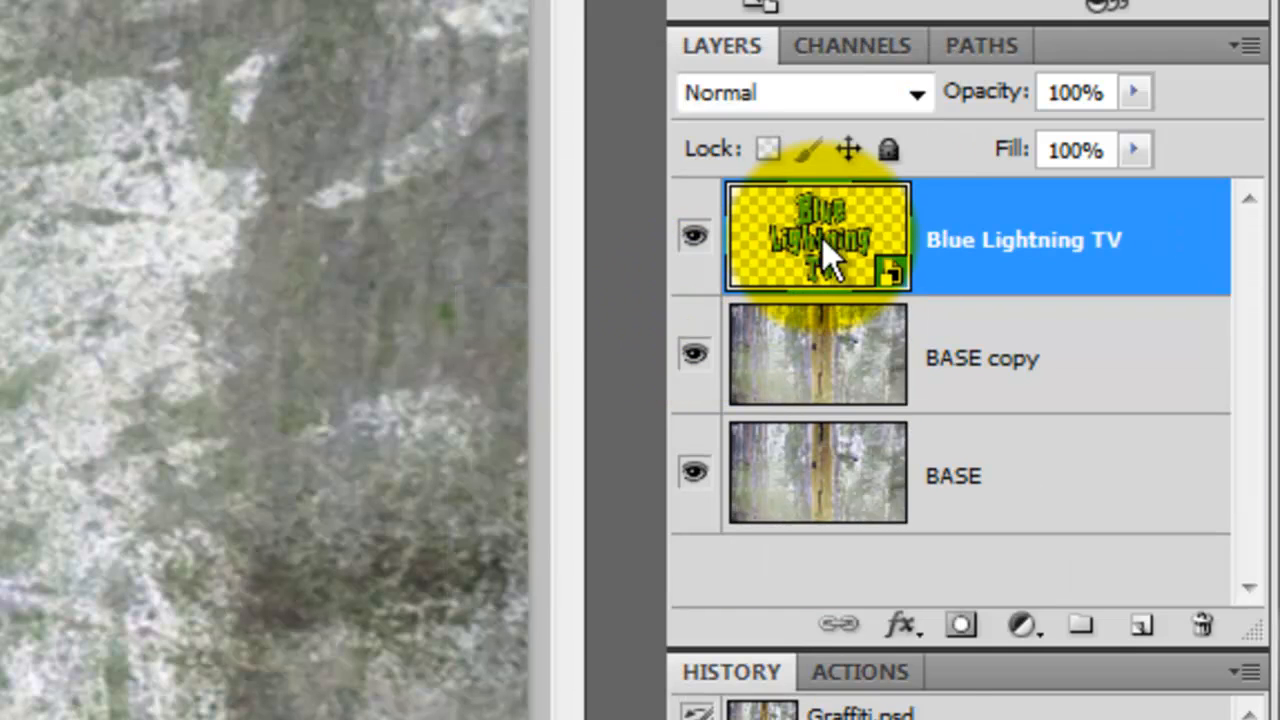
{"action": "mouse_move", "coordinate": [824, 260]}
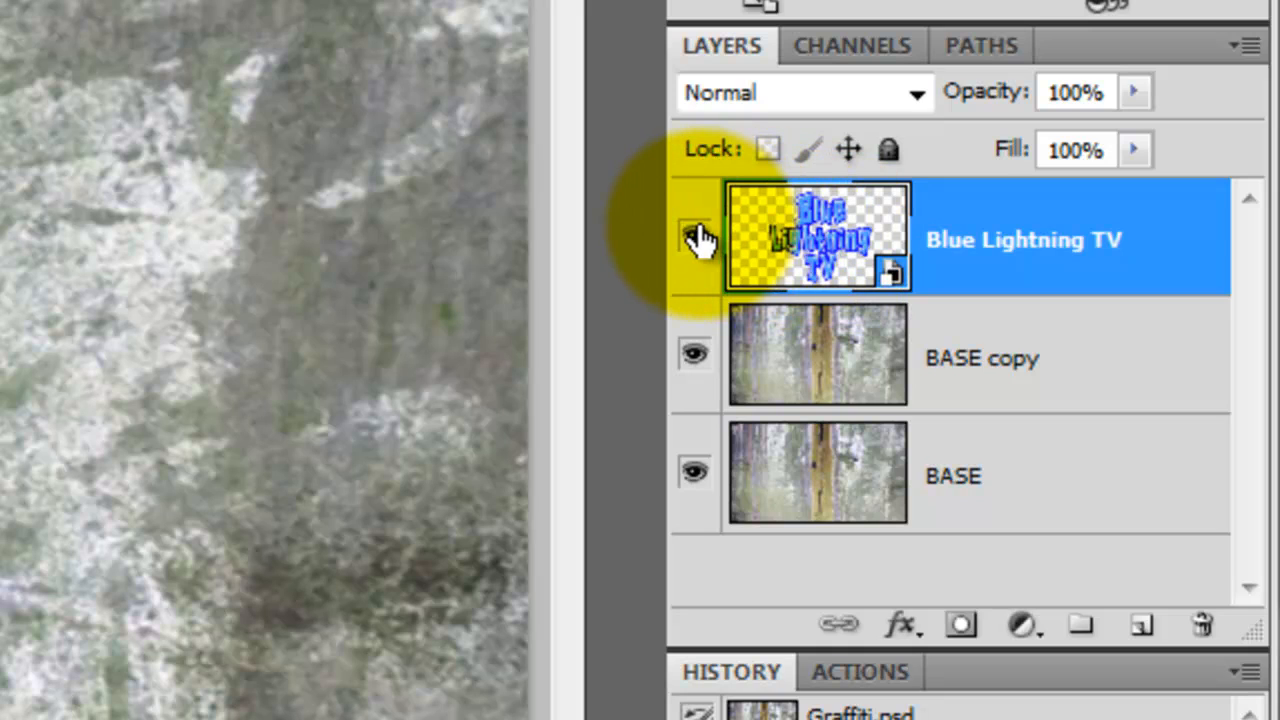
{"action": "left_click", "coordinate": [696, 236]}
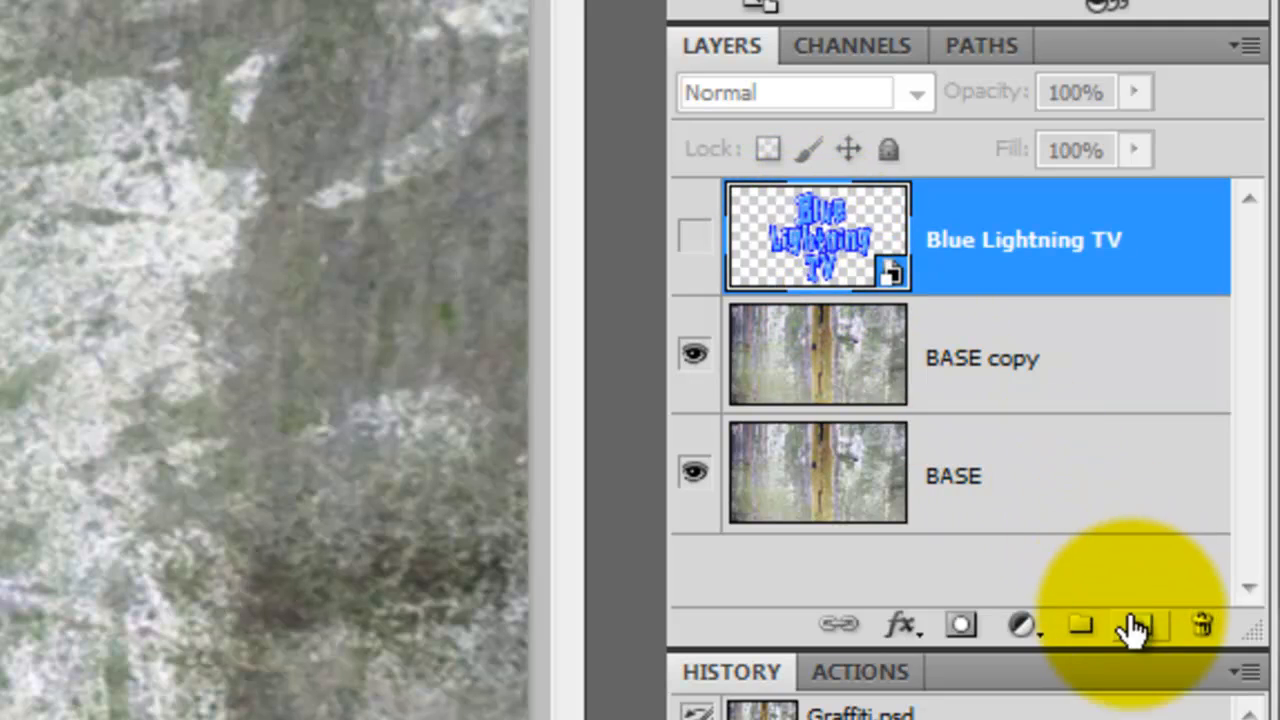
- Add a new empty layer named 'perspective text' above it
{"action": "left_click", "coordinate": [1140, 624]}
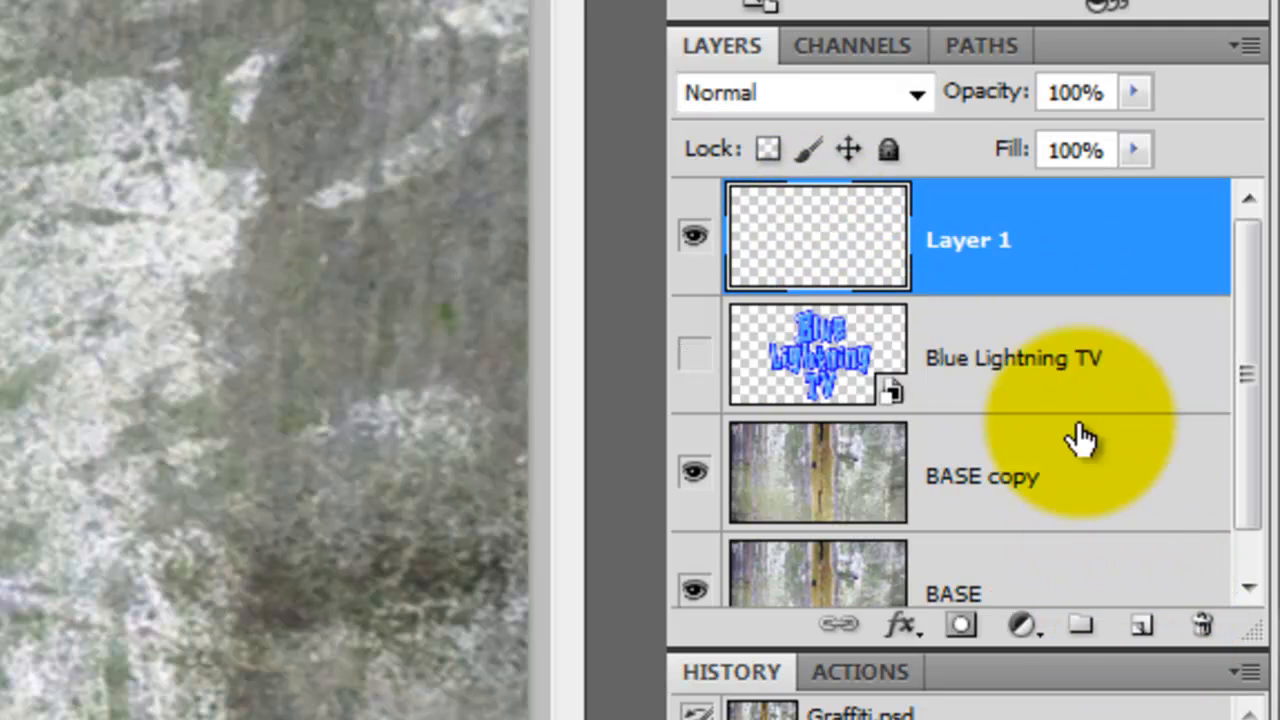
{"action": "double_click", "coordinate": [968, 240]}
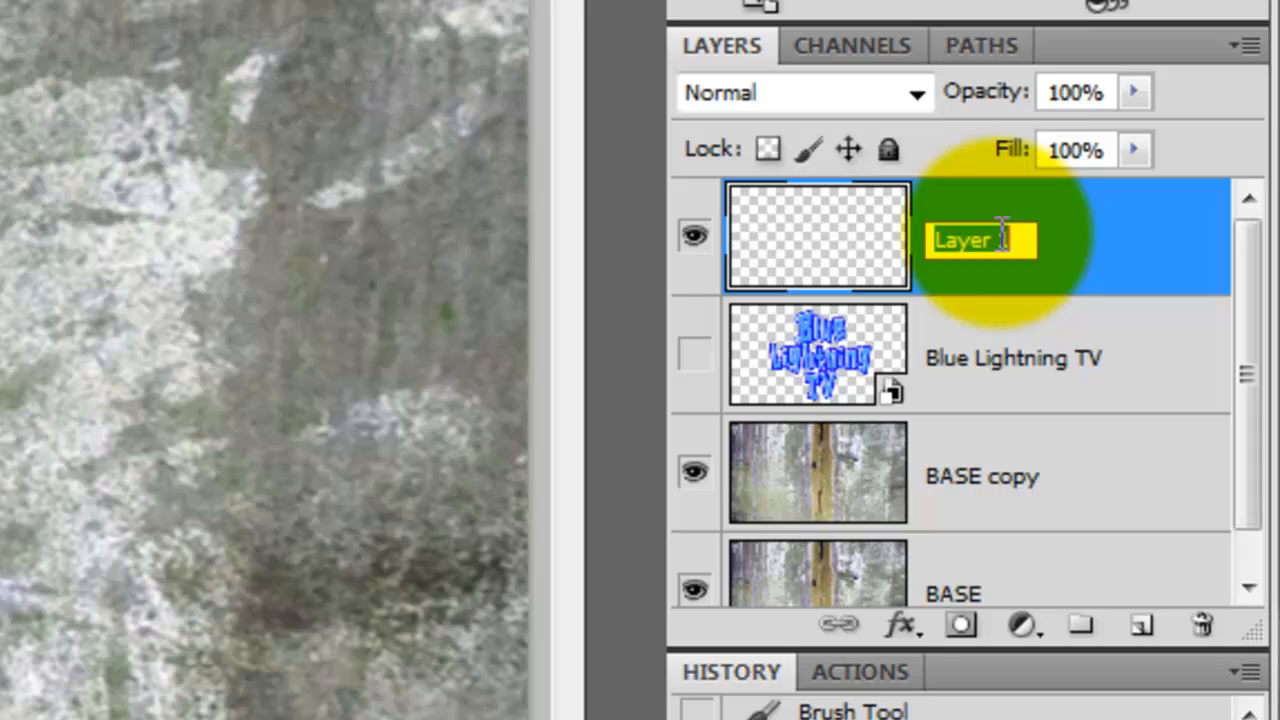
{"action": "type", "text": "perspective text"}
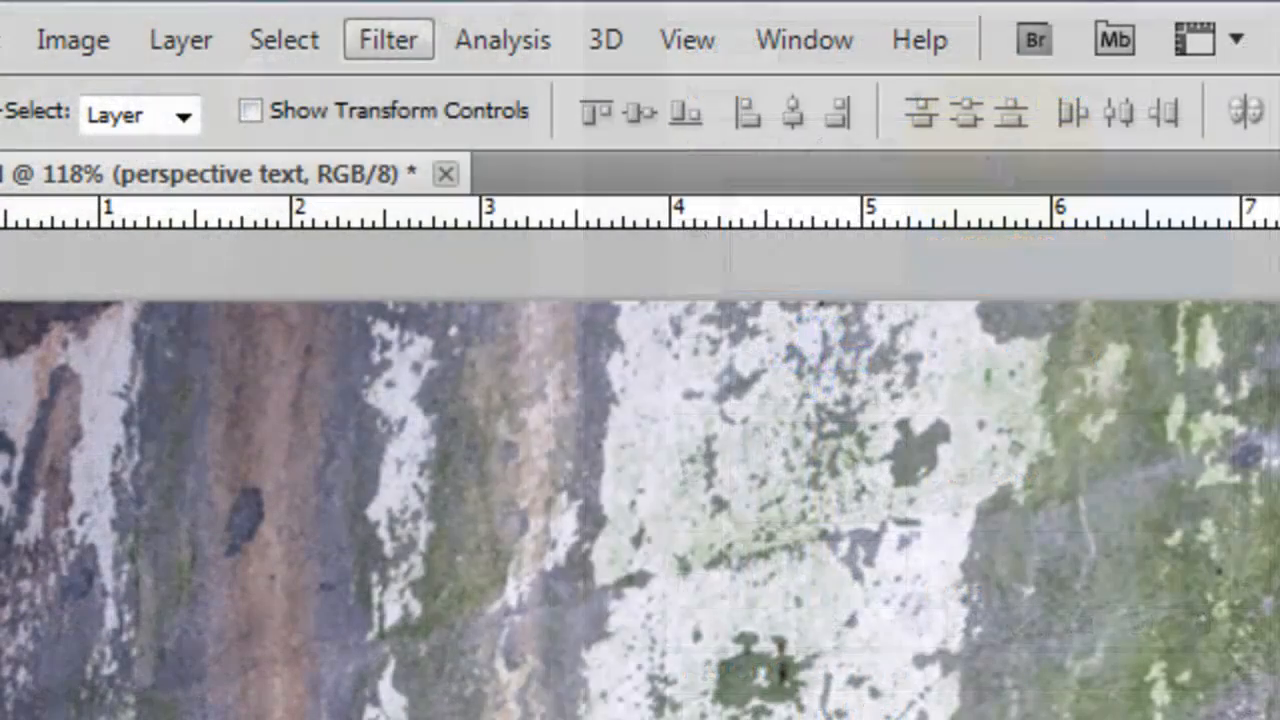
- Place the text on the wall's perspective plane with the Vanishing Point filter
{"action": "left_click", "coordinate": [388, 40]}
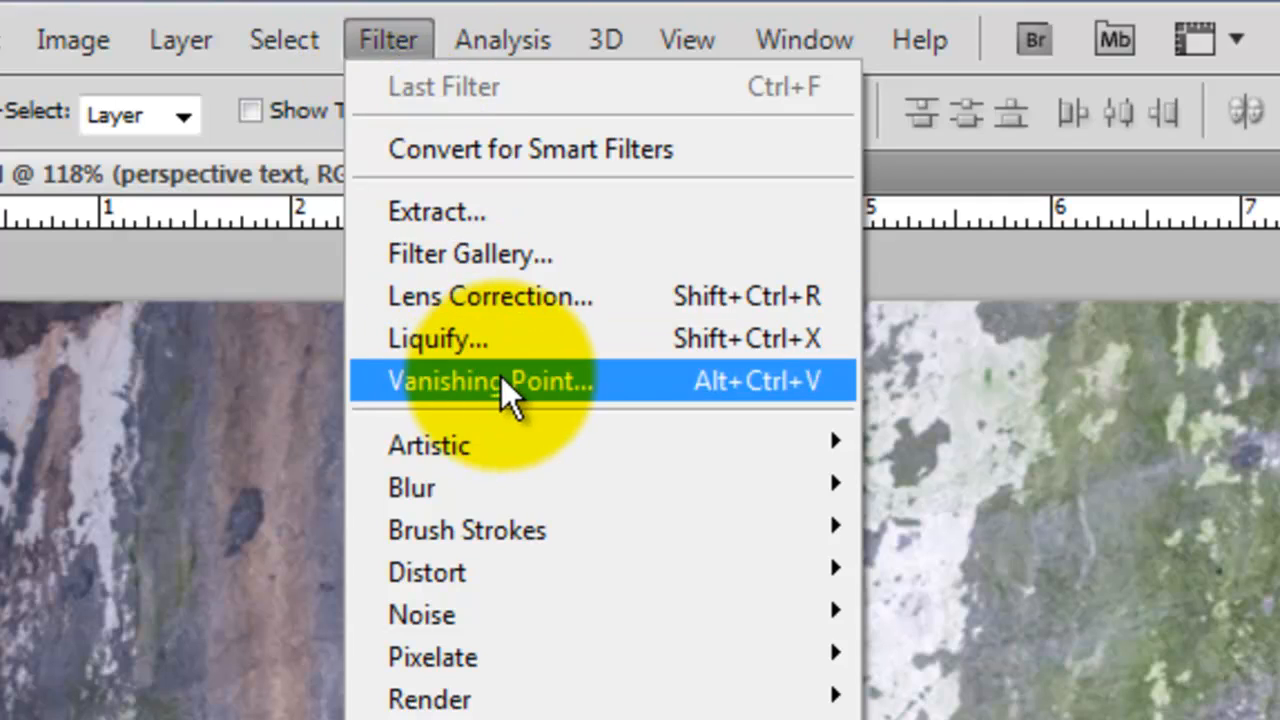
{"action": "left_click", "coordinate": [490, 380]}
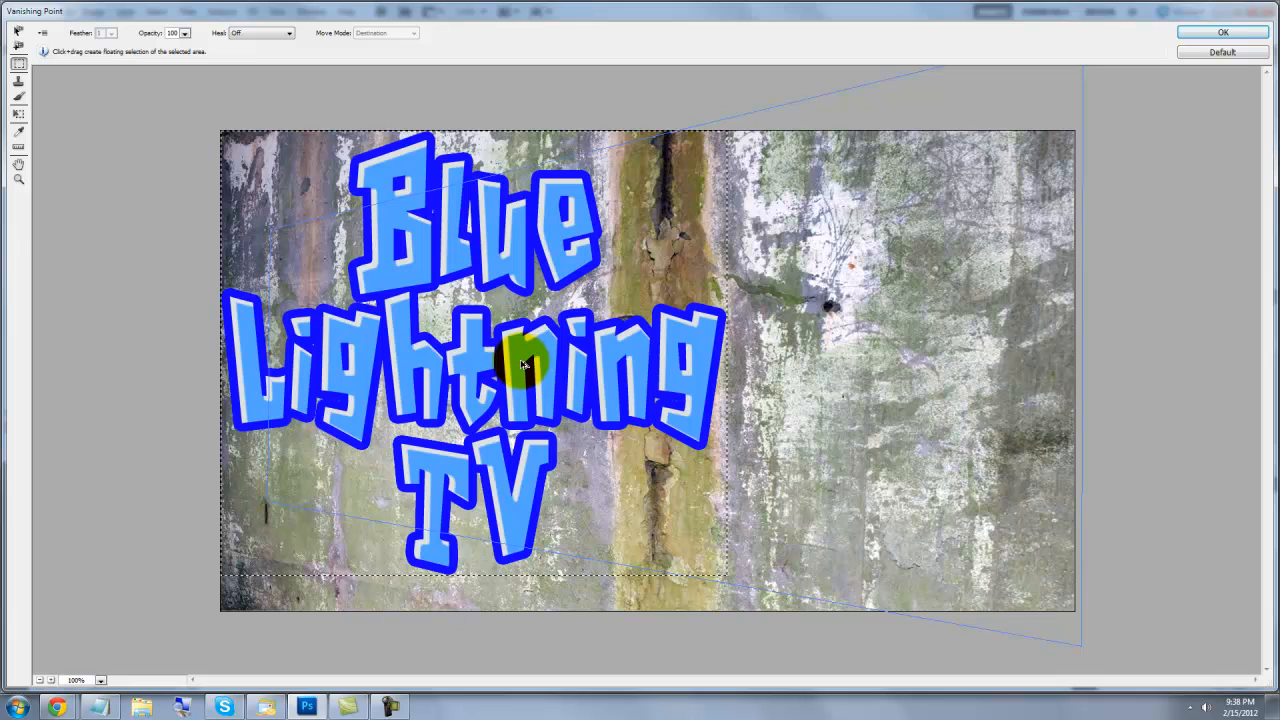
{"action": "left_click_drag", "start_coordinate": [520, 364], "coordinate": [680, 378]}
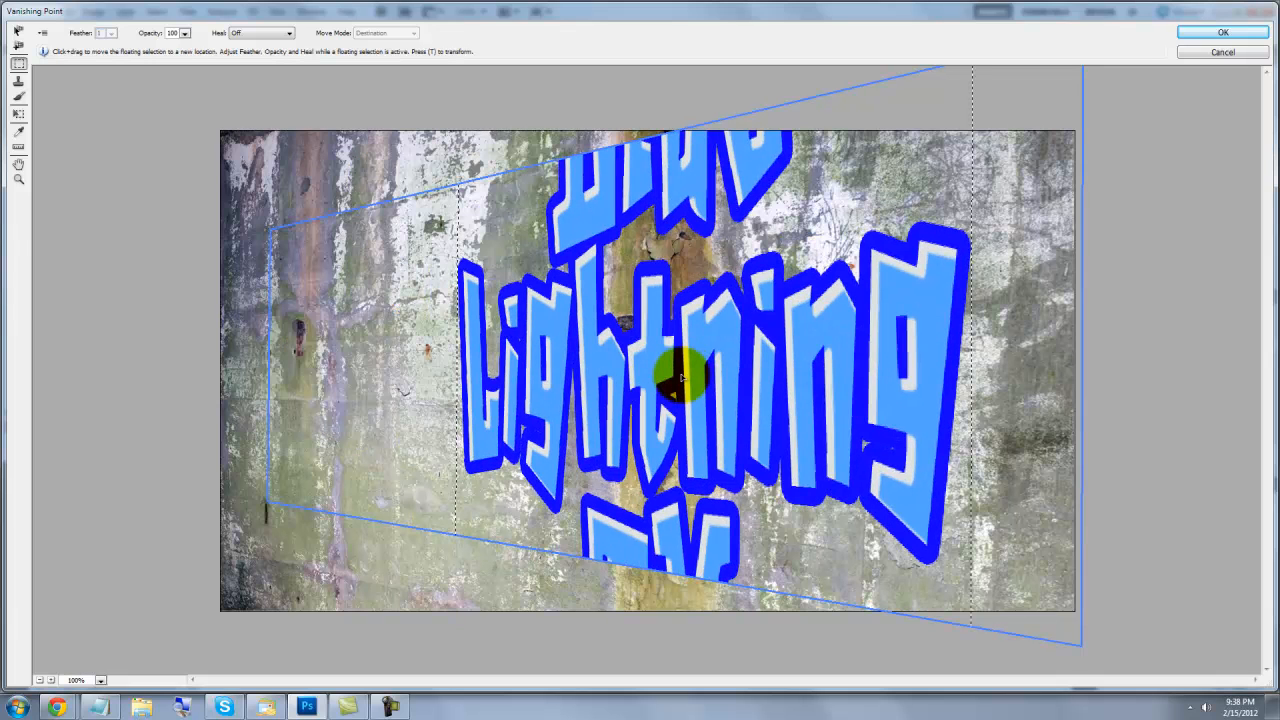
{"action": "left_click_drag", "start_coordinate": [676, 378], "coordinate": [656, 358]}
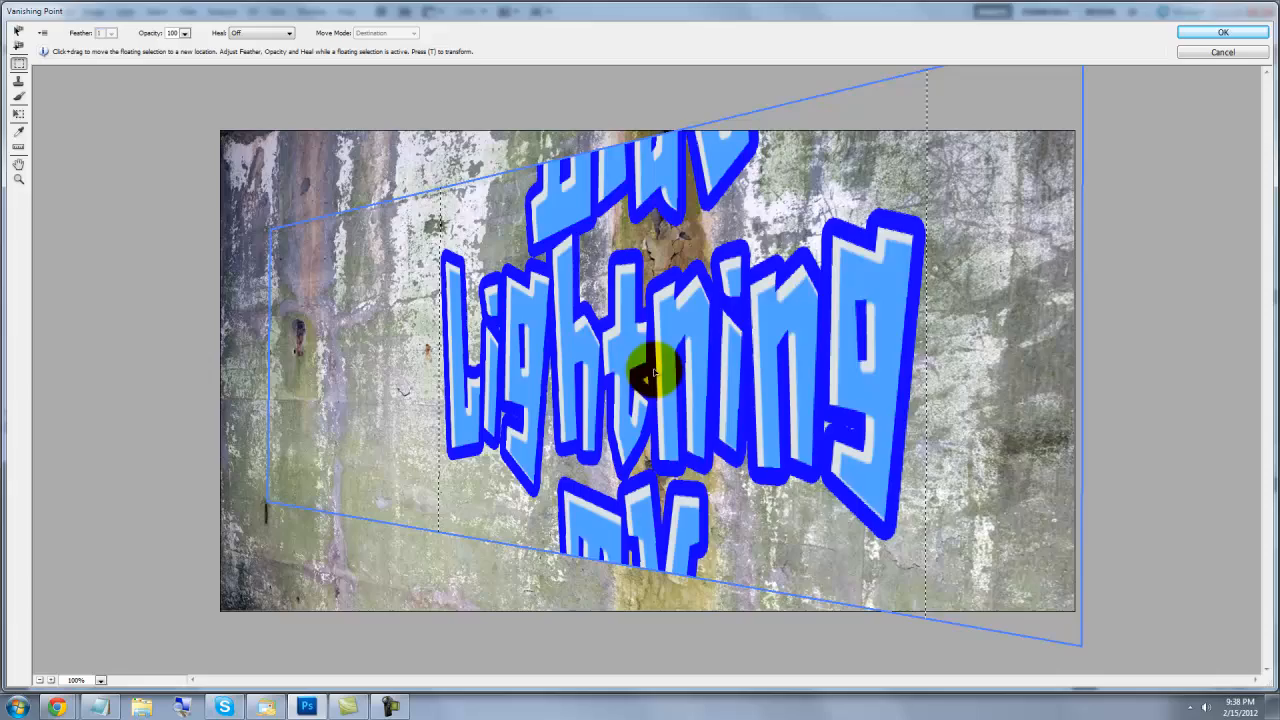
{"action": "left_click_drag", "start_coordinate": [650, 370], "coordinate": [670, 230]}
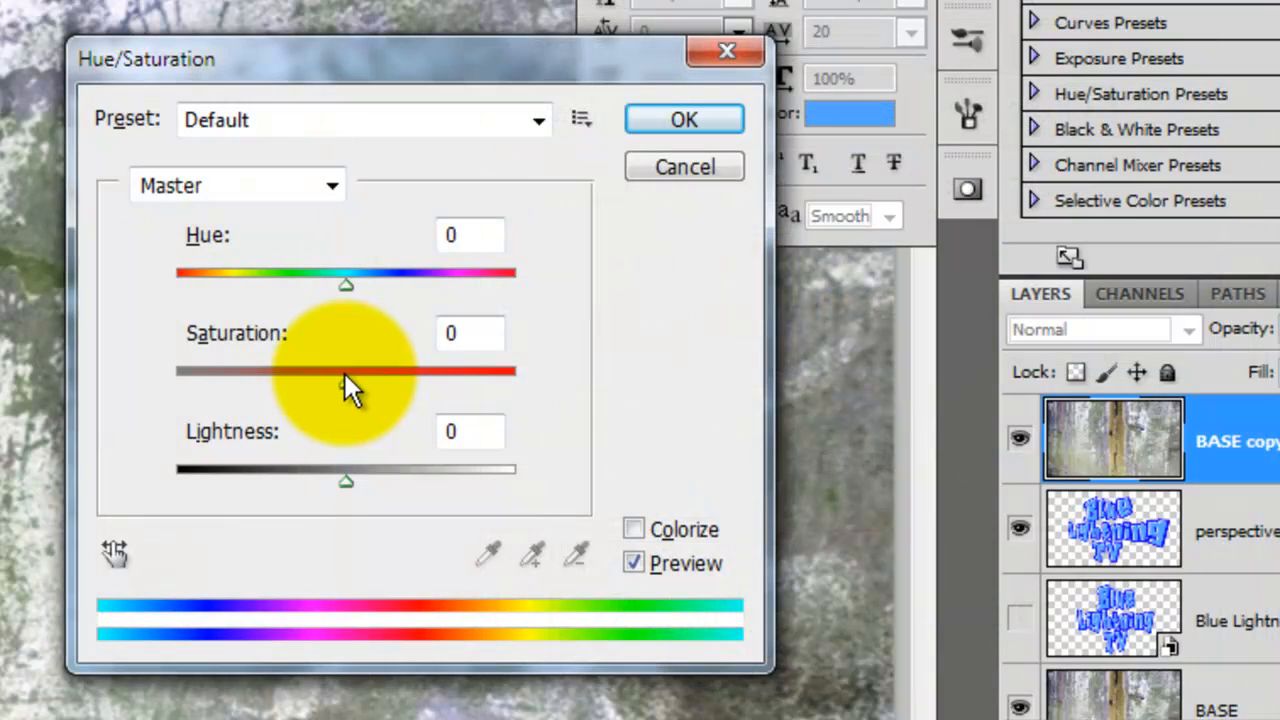
- Desaturate the wall copy fully with Saturation -100
{"action": "left_click_drag", "start_coordinate": [344, 378], "coordinate": [176, 378]}
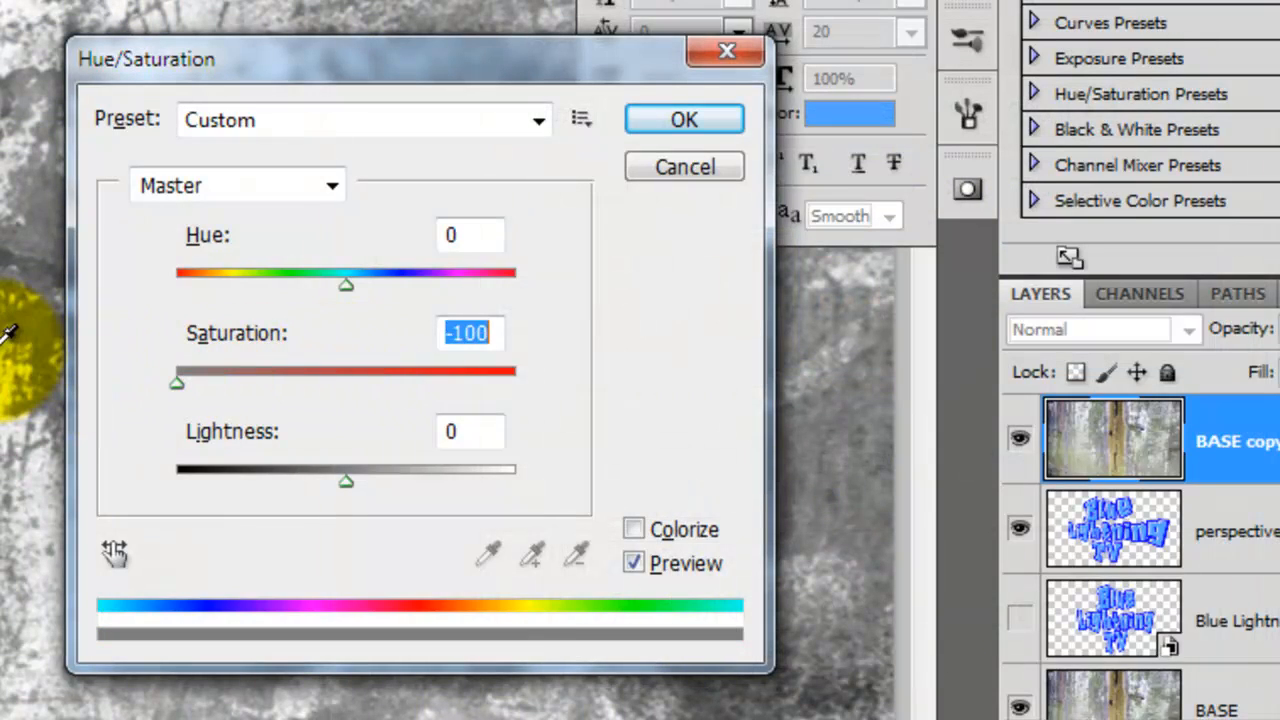
{"action": "left_click", "coordinate": [684, 120]}
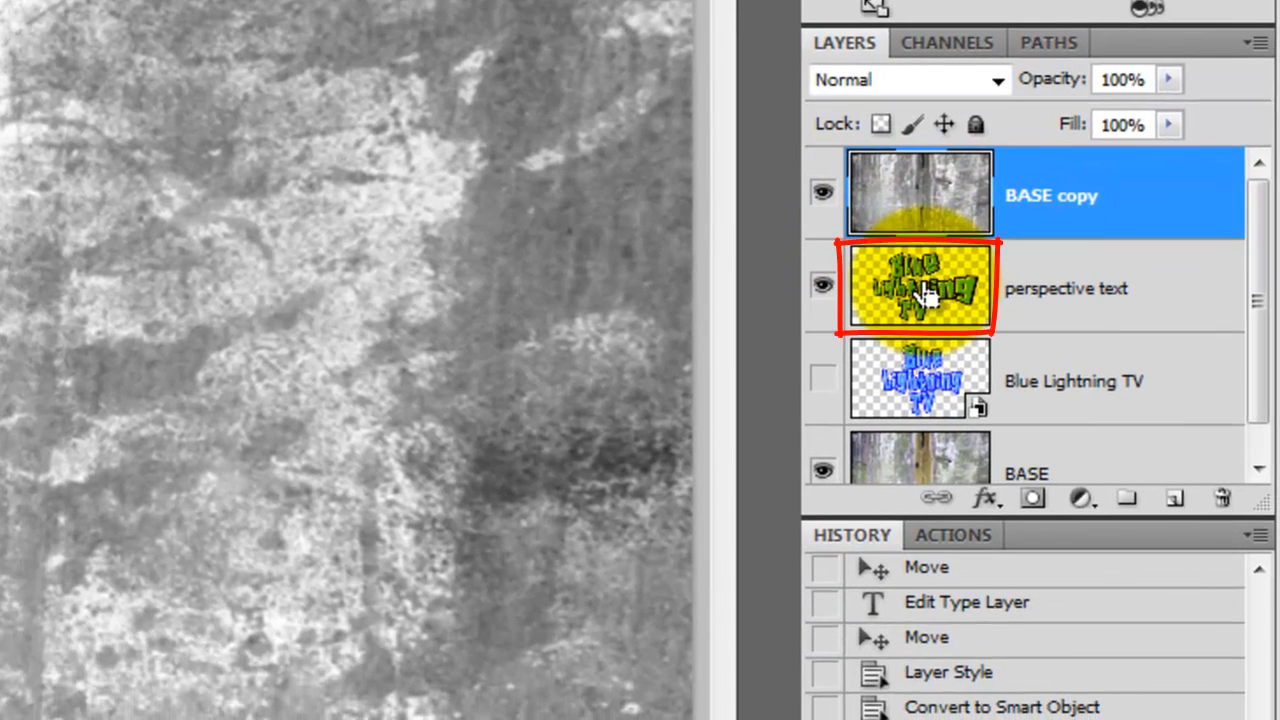
- Mask the wall copy to the text's outline and blend it in Hard Light
{"action": "left_click", "coordinate": [1032, 498]}
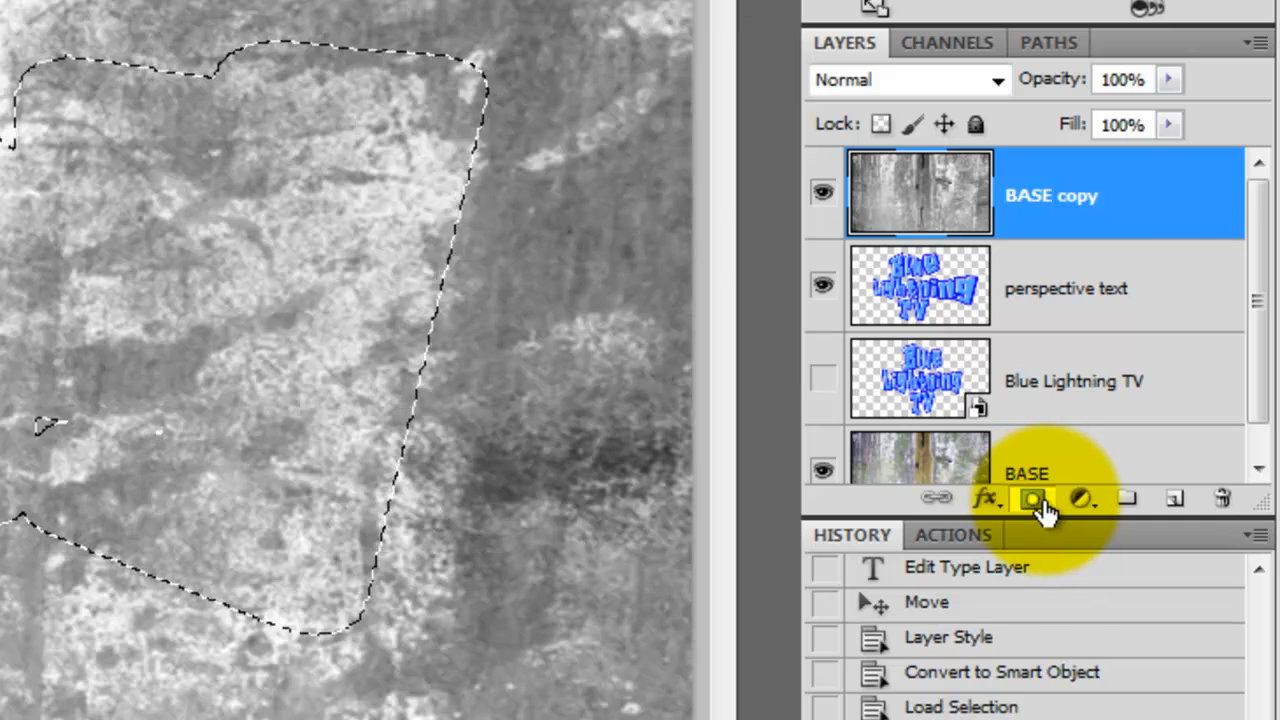
{"action": "left_click", "coordinate": [1032, 498]}
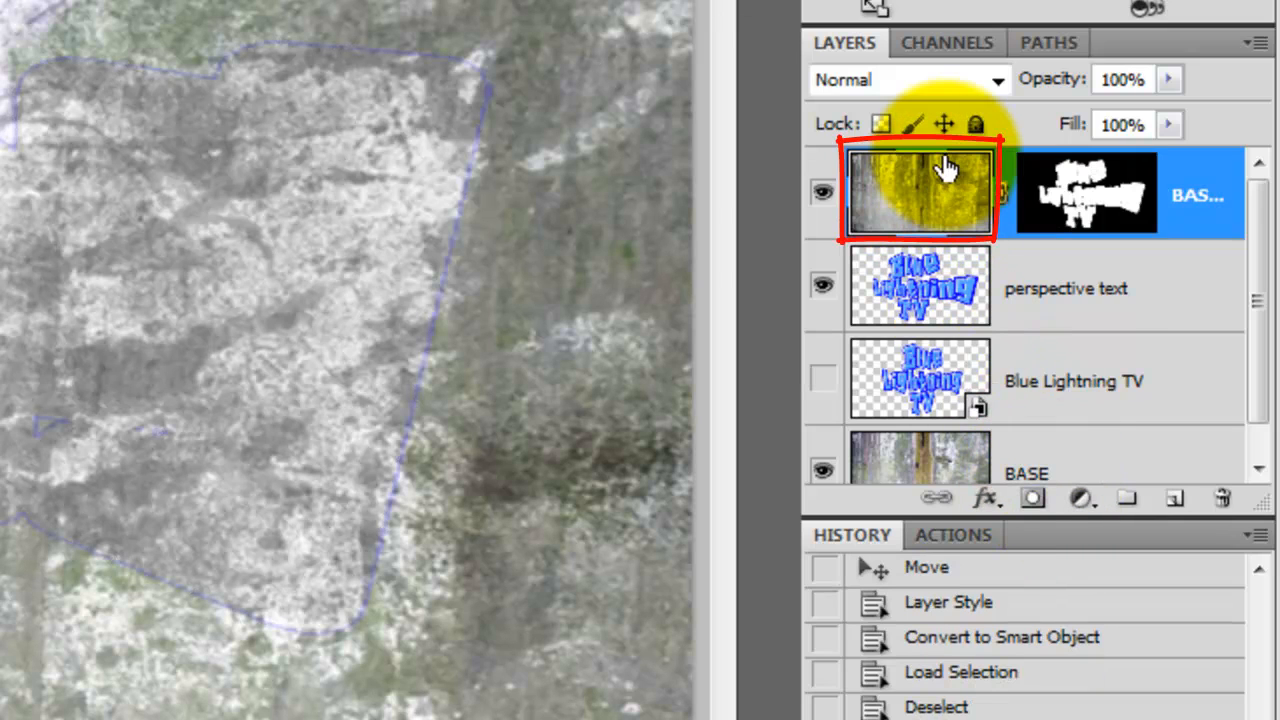
{"action": "left_click", "coordinate": [904, 80]}
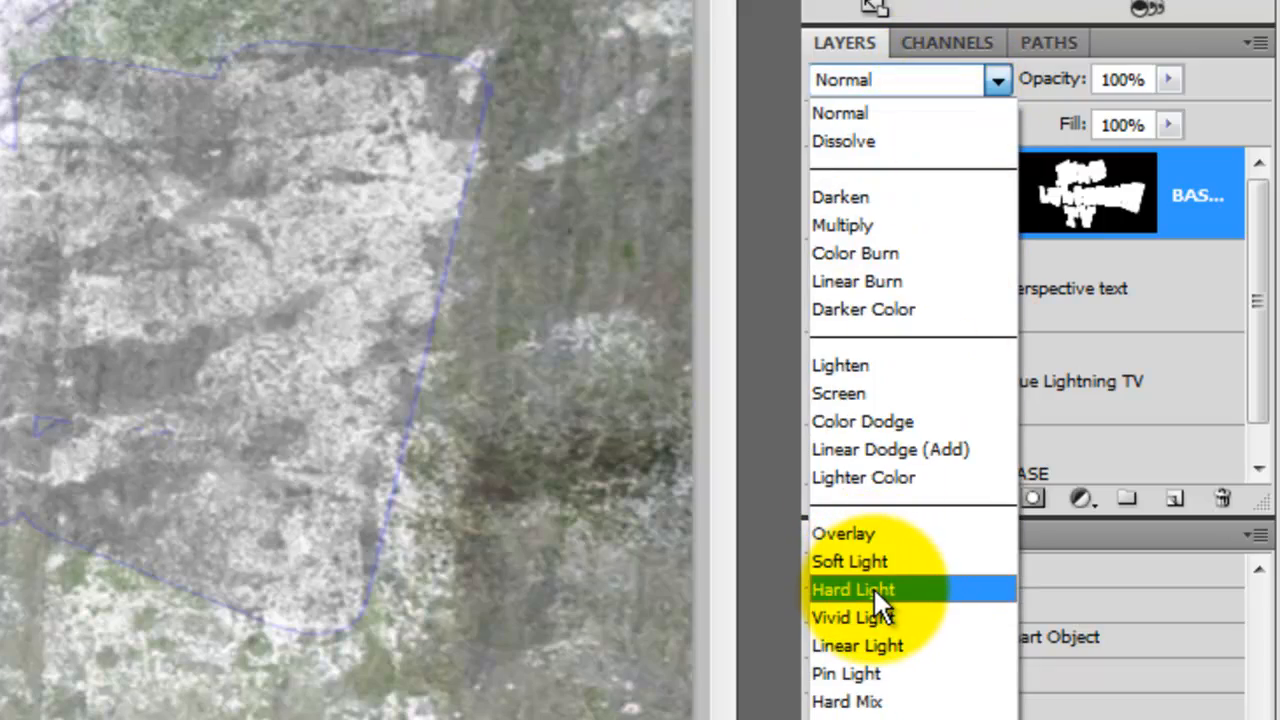
{"action": "left_click", "coordinate": [852, 588]}
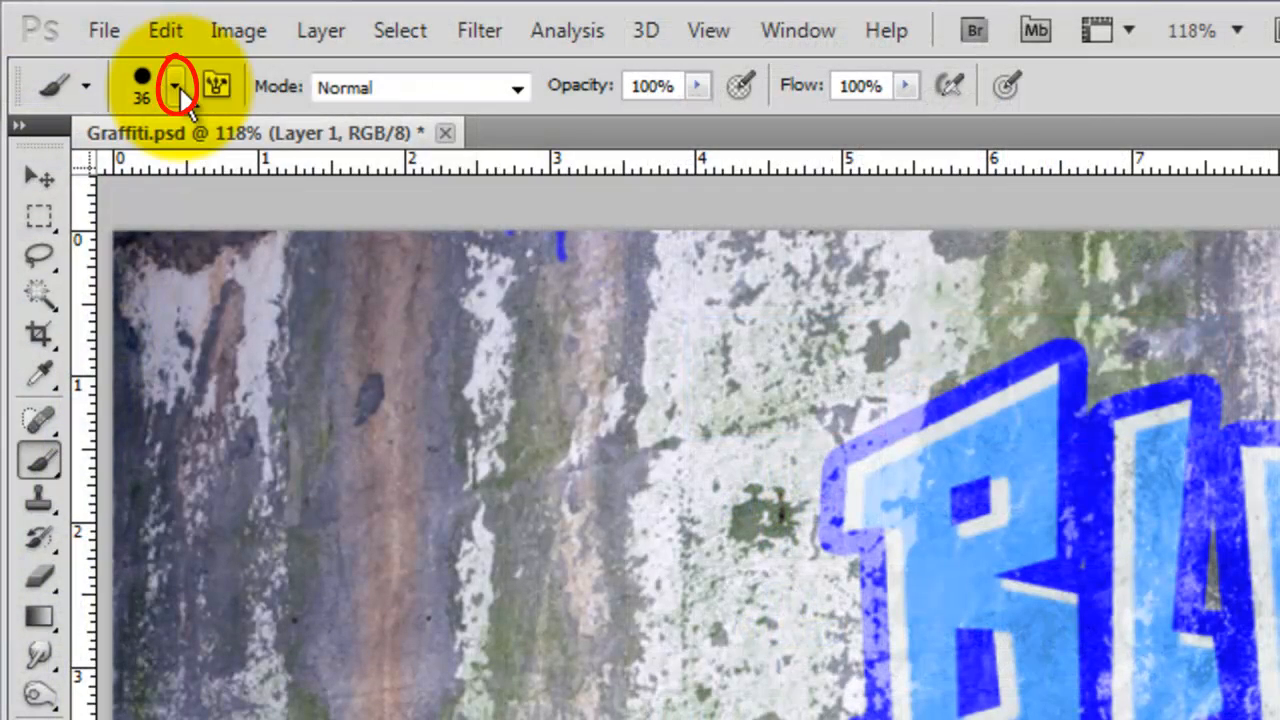
- Load the Spray paint_Splatter brush set and set the brush size
{"action": "left_click", "coordinate": [176, 86]}
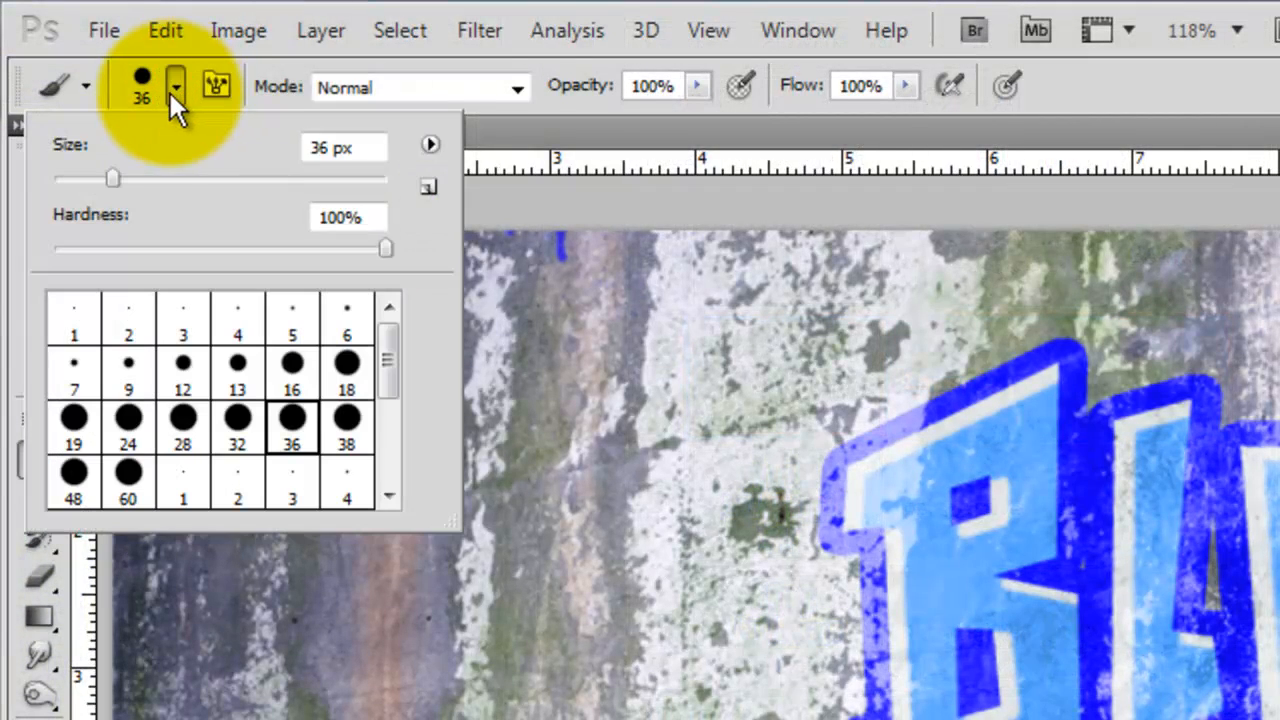
{"action": "left_click", "coordinate": [430, 144]}
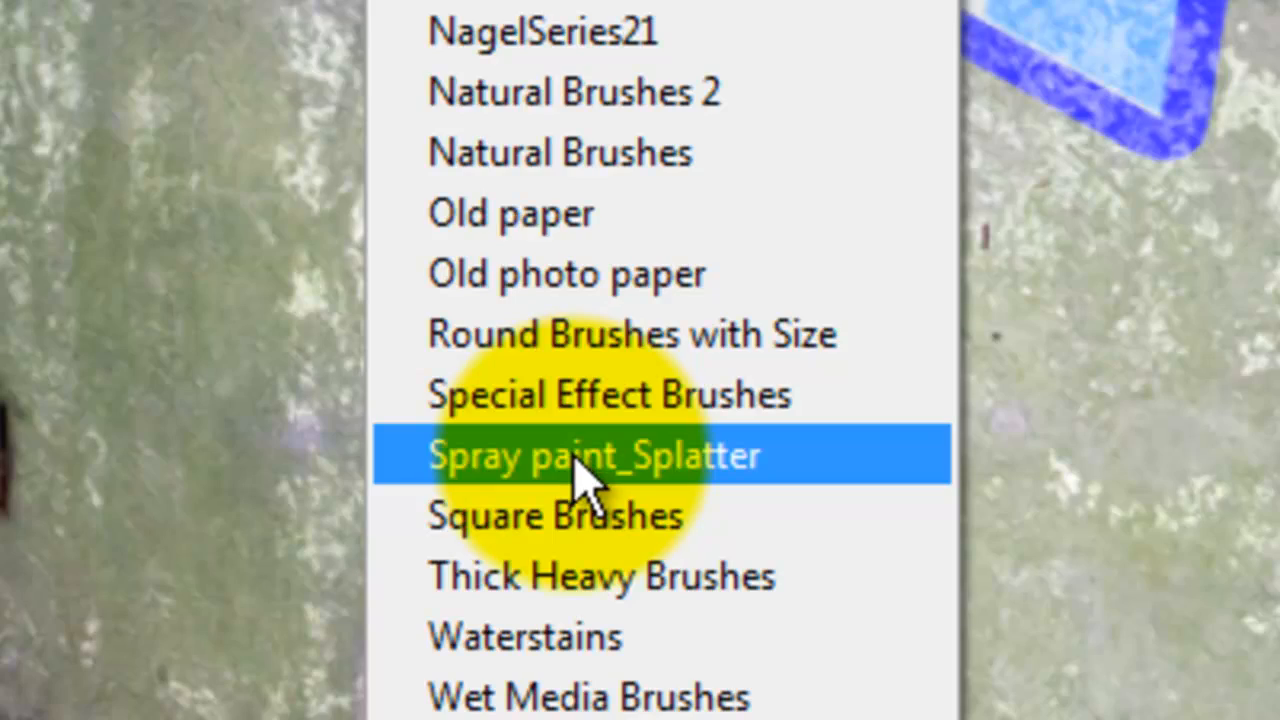
{"action": "left_click", "coordinate": [592, 454]}
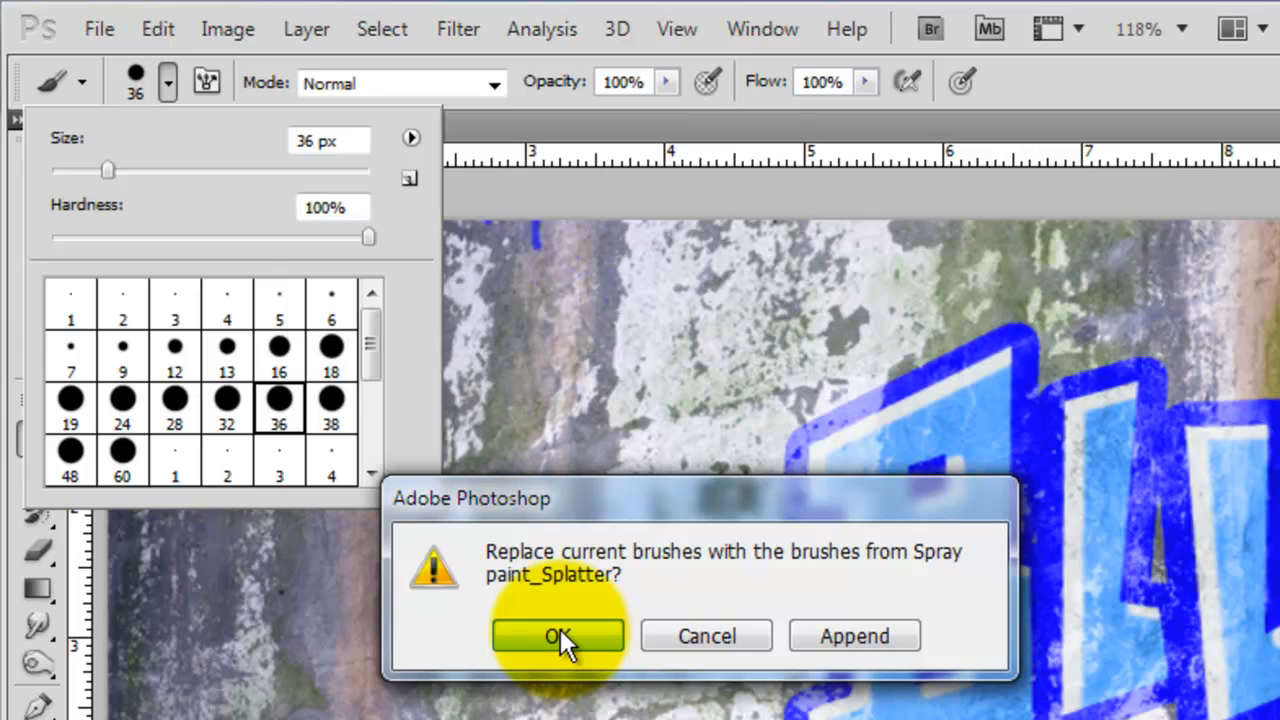
{"action": "left_click", "coordinate": [558, 636]}
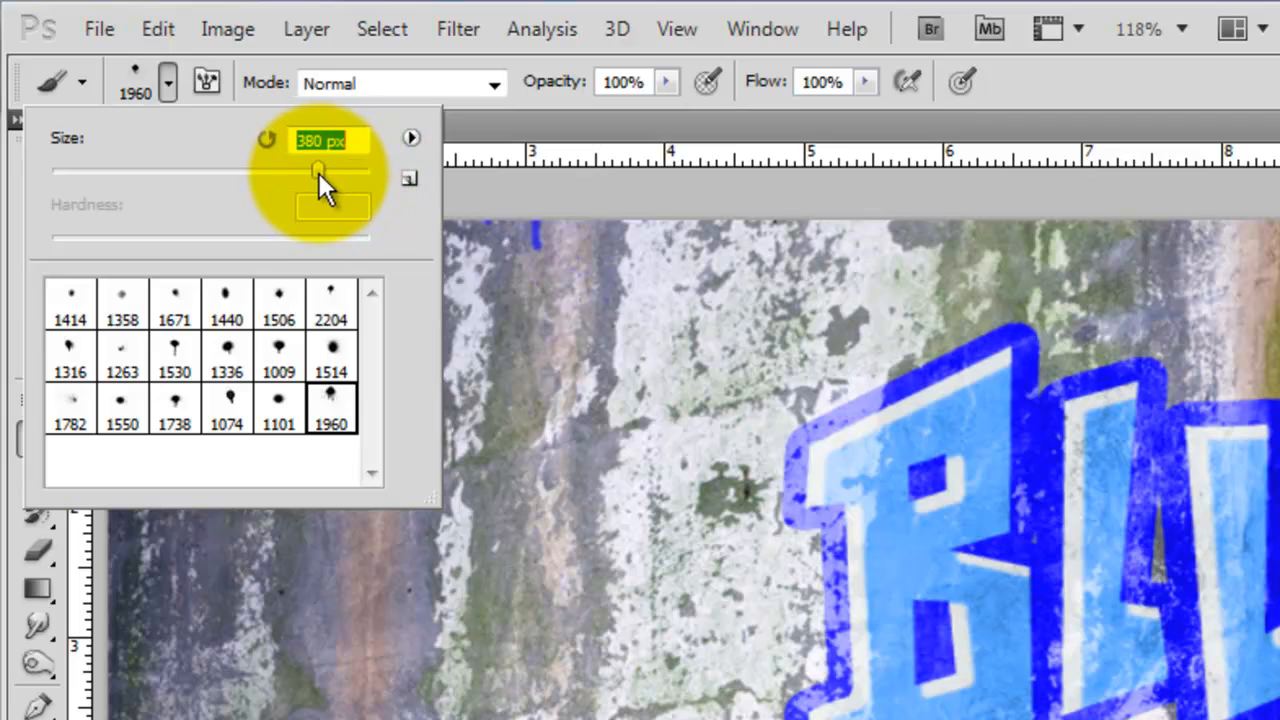
{"action": "left_click", "coordinate": [624, 80]}
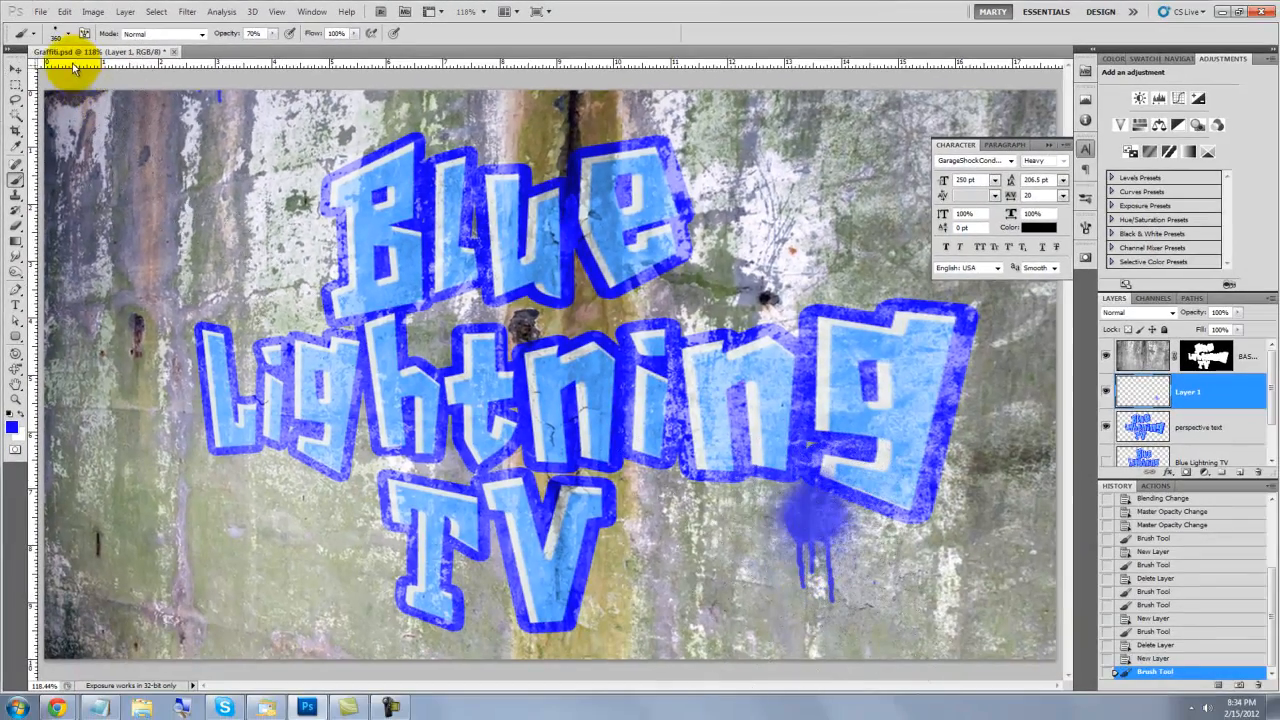
- Stamp blue spray splatters on the wall near the text
{"action": "left_click", "coordinate": [68, 32]}
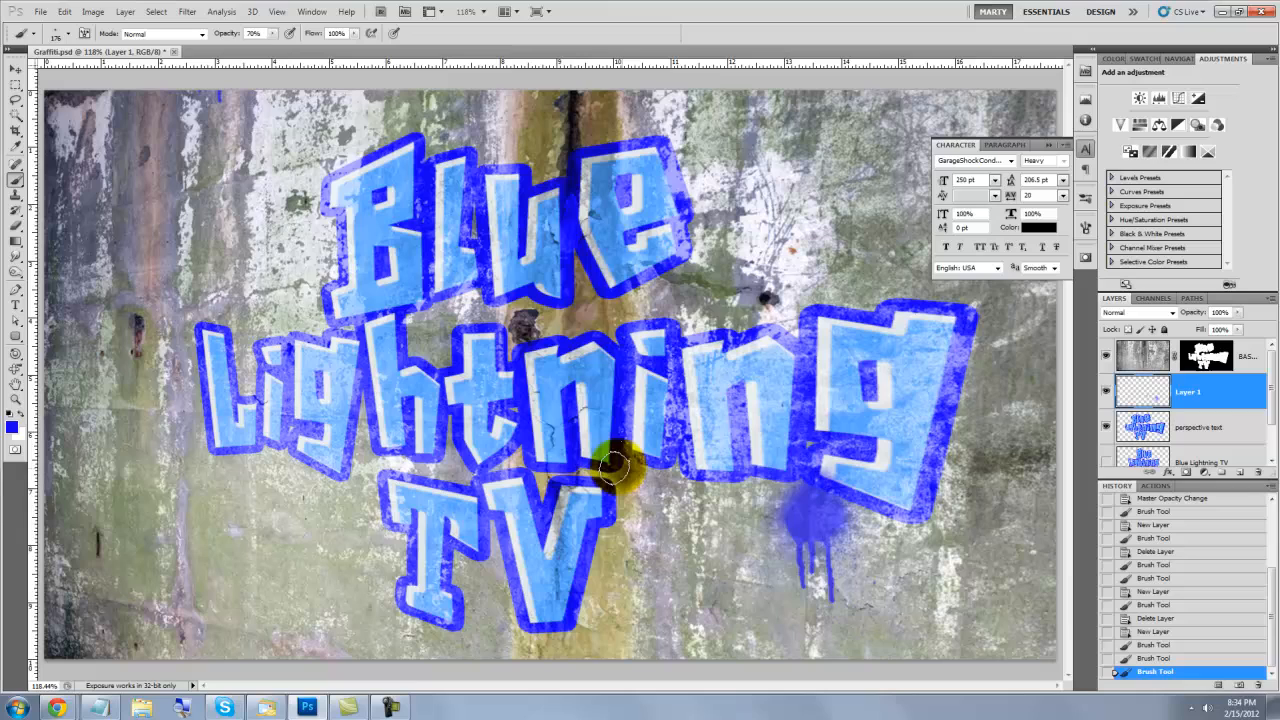
{"action": "left_click", "coordinate": [510, 470]}
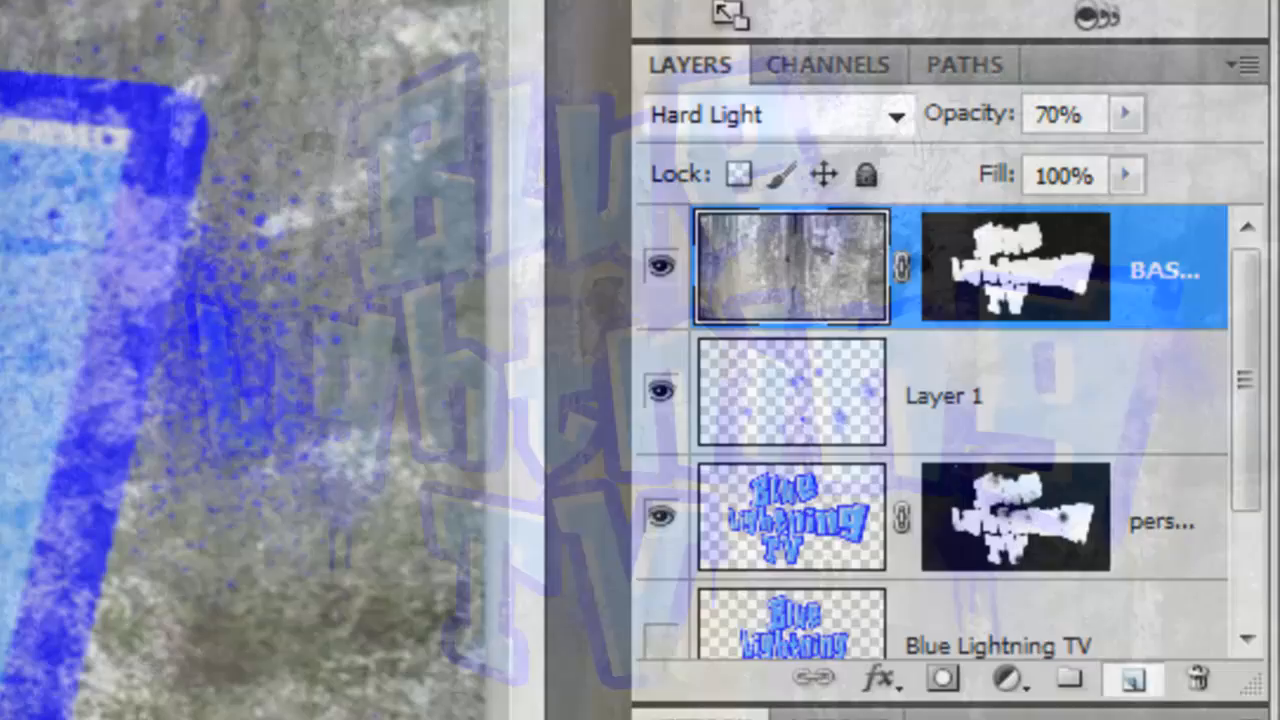
- Edit the gradient to a 50% grey stop with the Gradient Tool
{"action": "left_click", "coordinate": [1136, 680]}
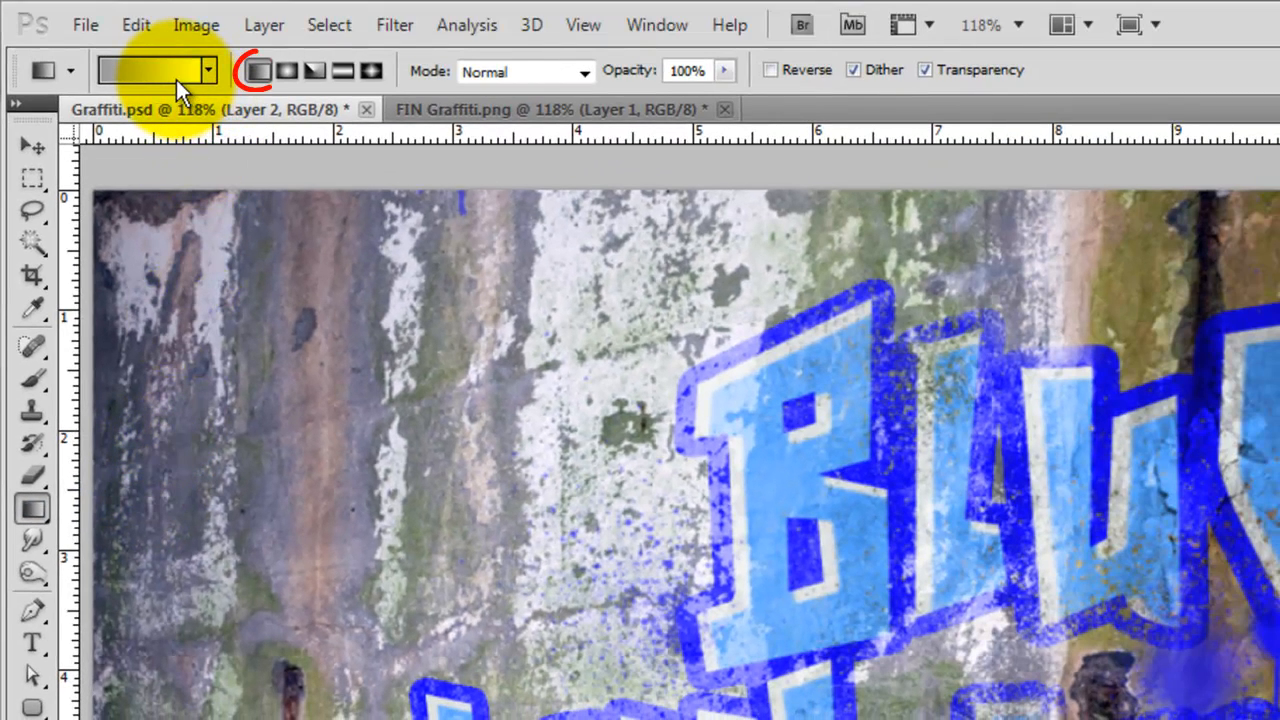
{"action": "left_click", "coordinate": [286, 72]}
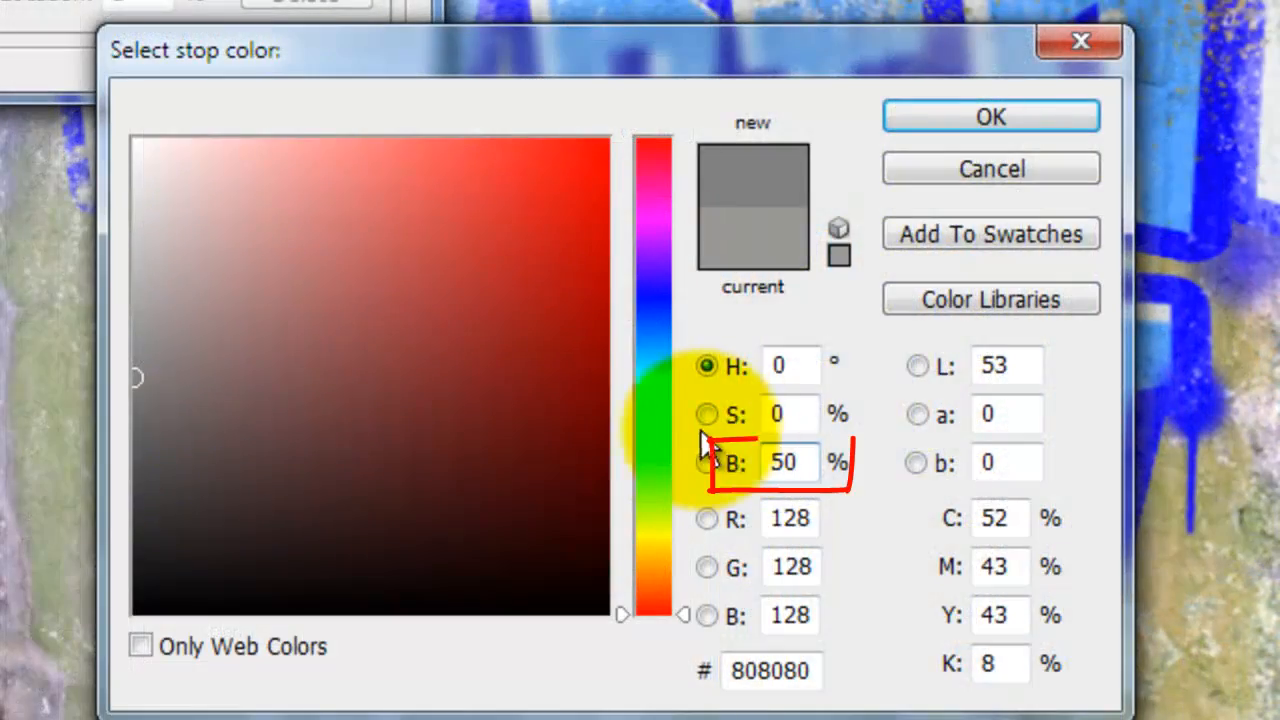
{"action": "left_click", "coordinate": [988, 116]}
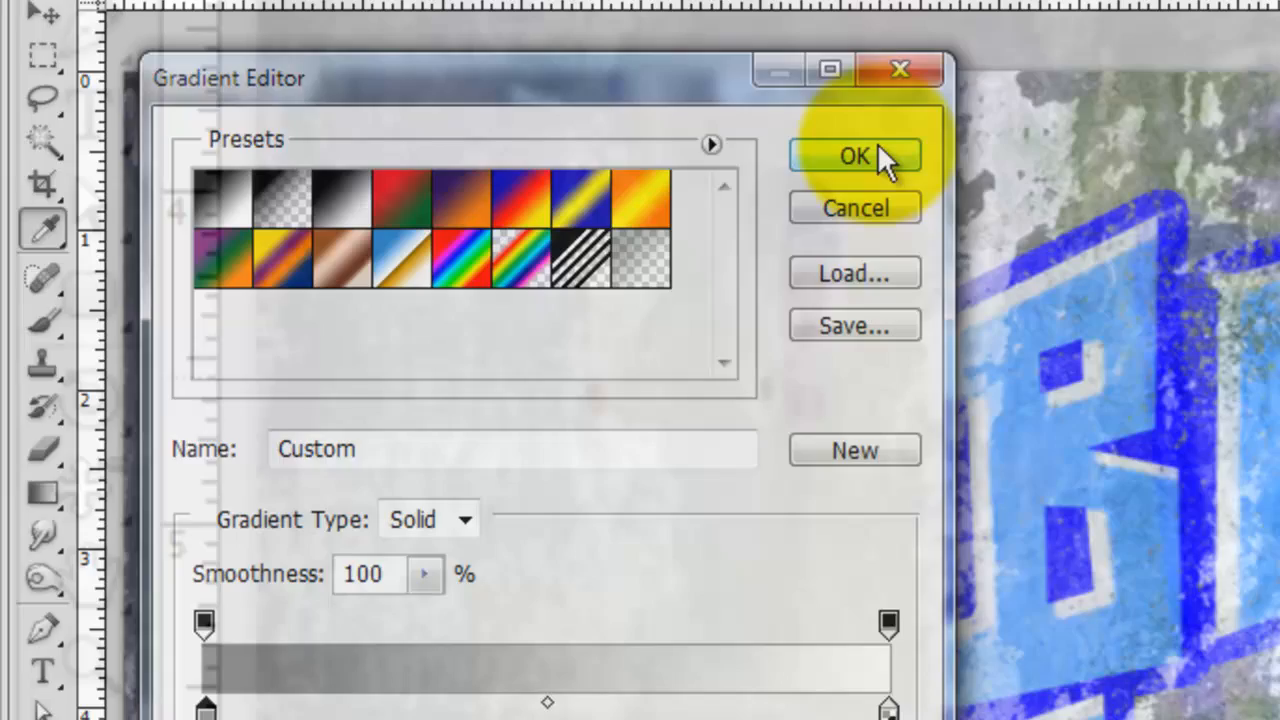
{"action": "left_click", "coordinate": [854, 156]}
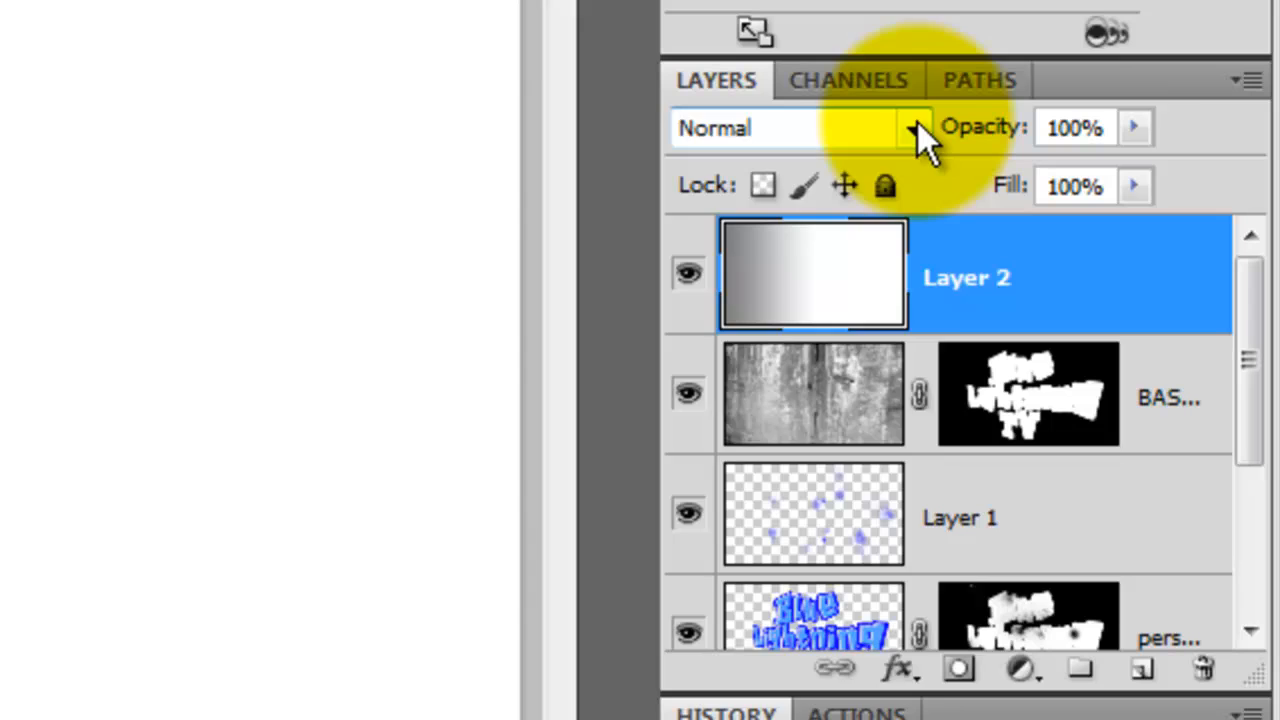
- Blend the gradient layer in Linear Burn
{"action": "left_click", "coordinate": [910, 128]}
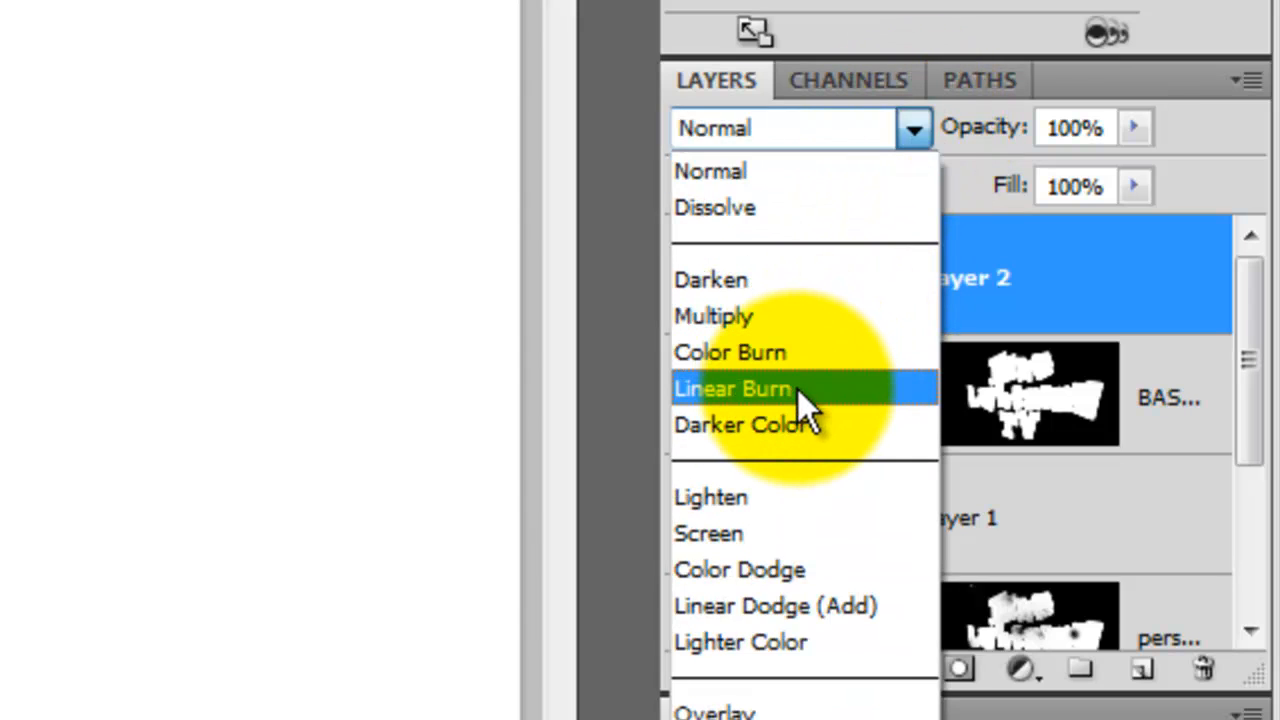
{"action": "left_click", "coordinate": [732, 388]}
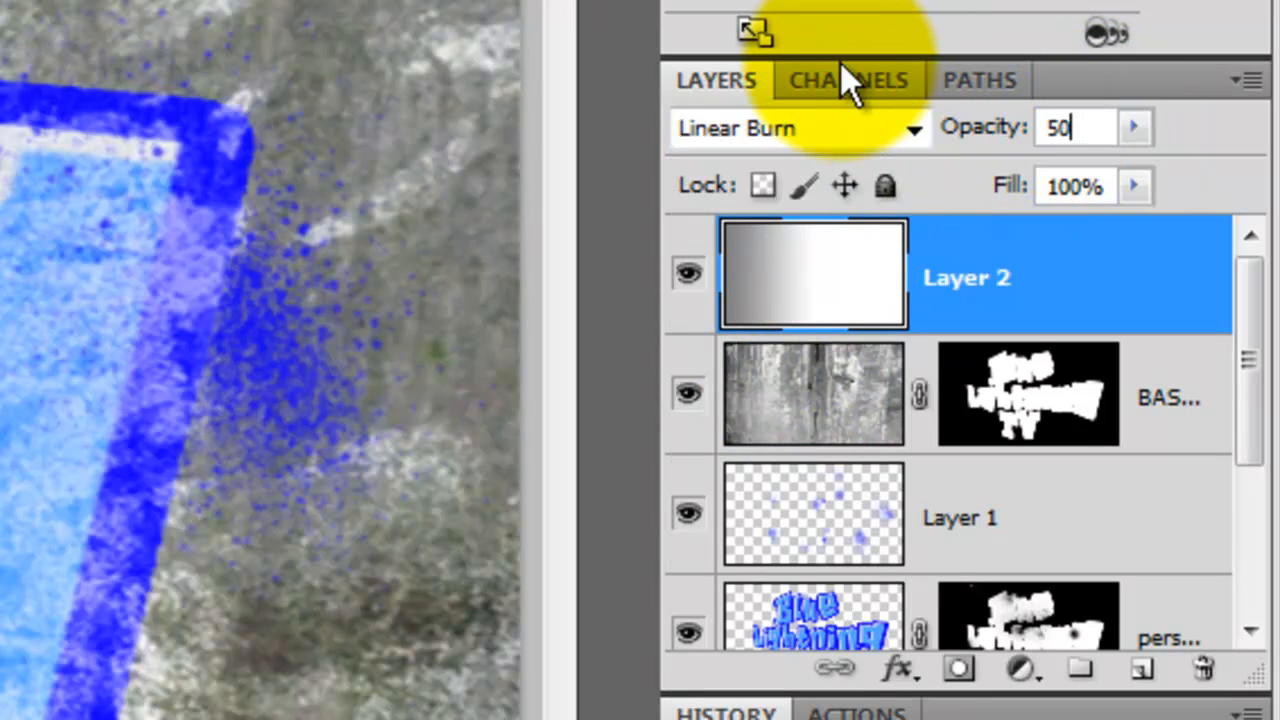